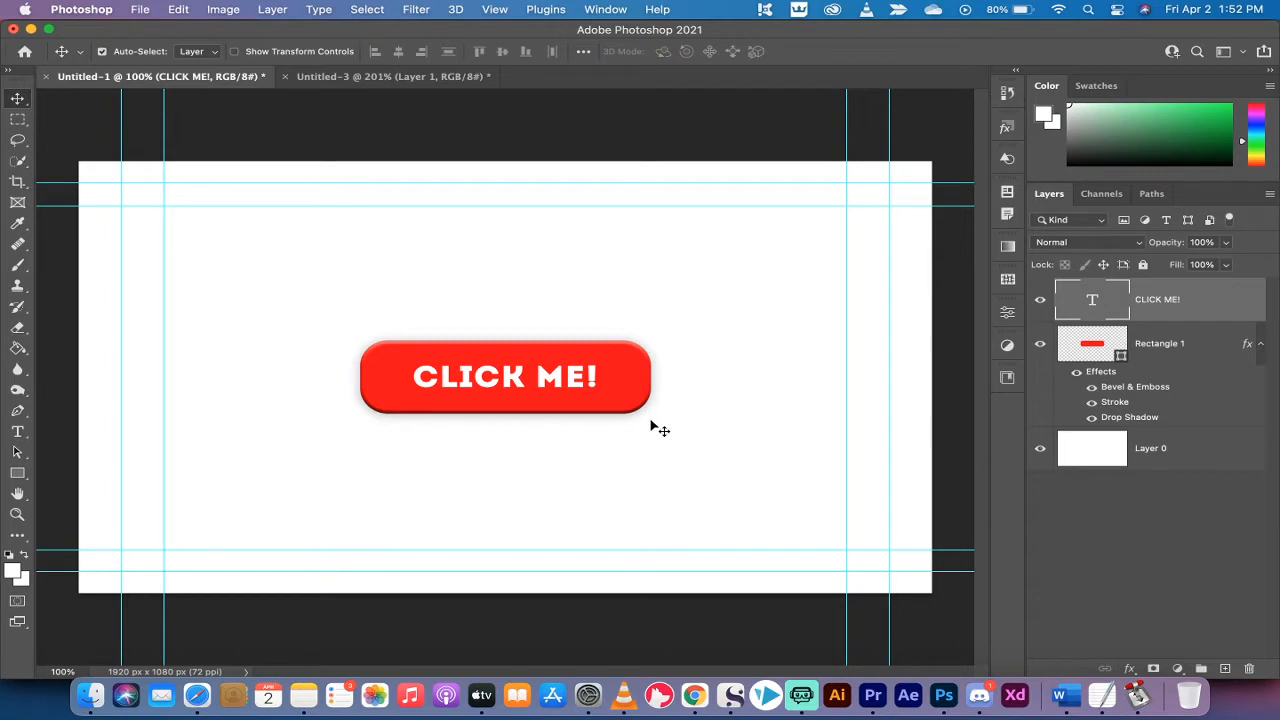
pyautogui.moveTo(653, 423)
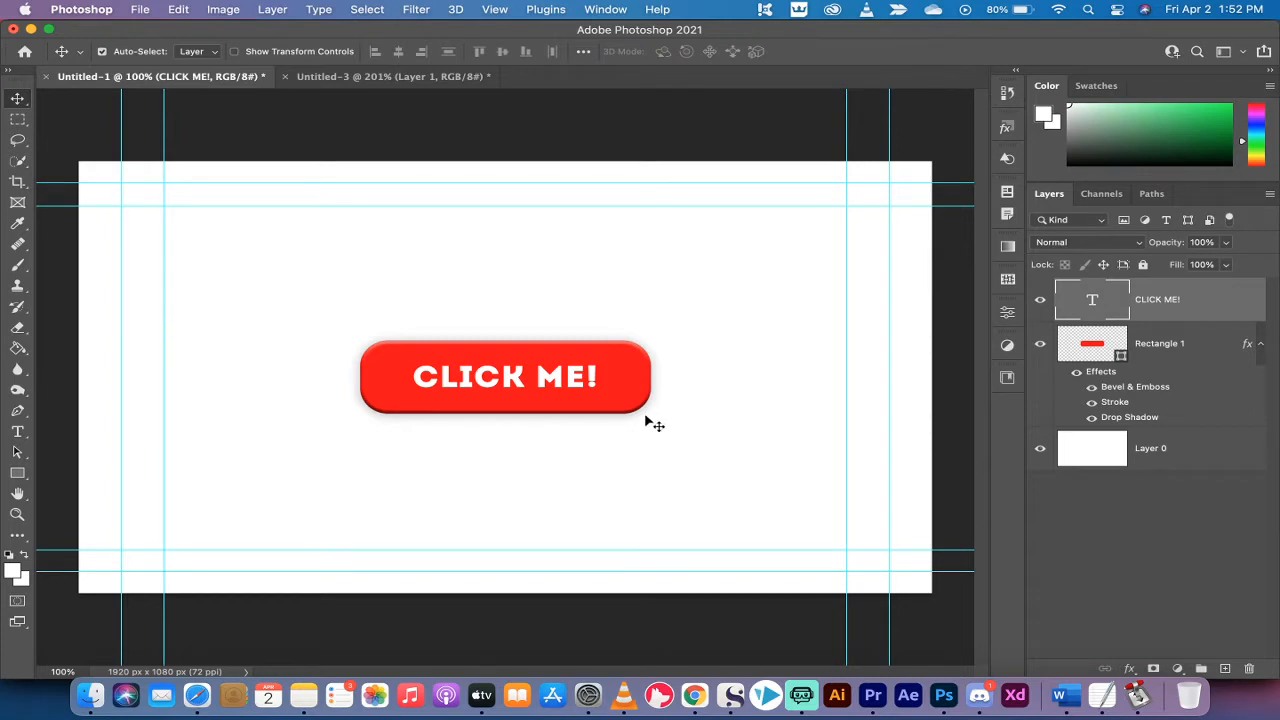
pyautogui.moveTo(748, 390)
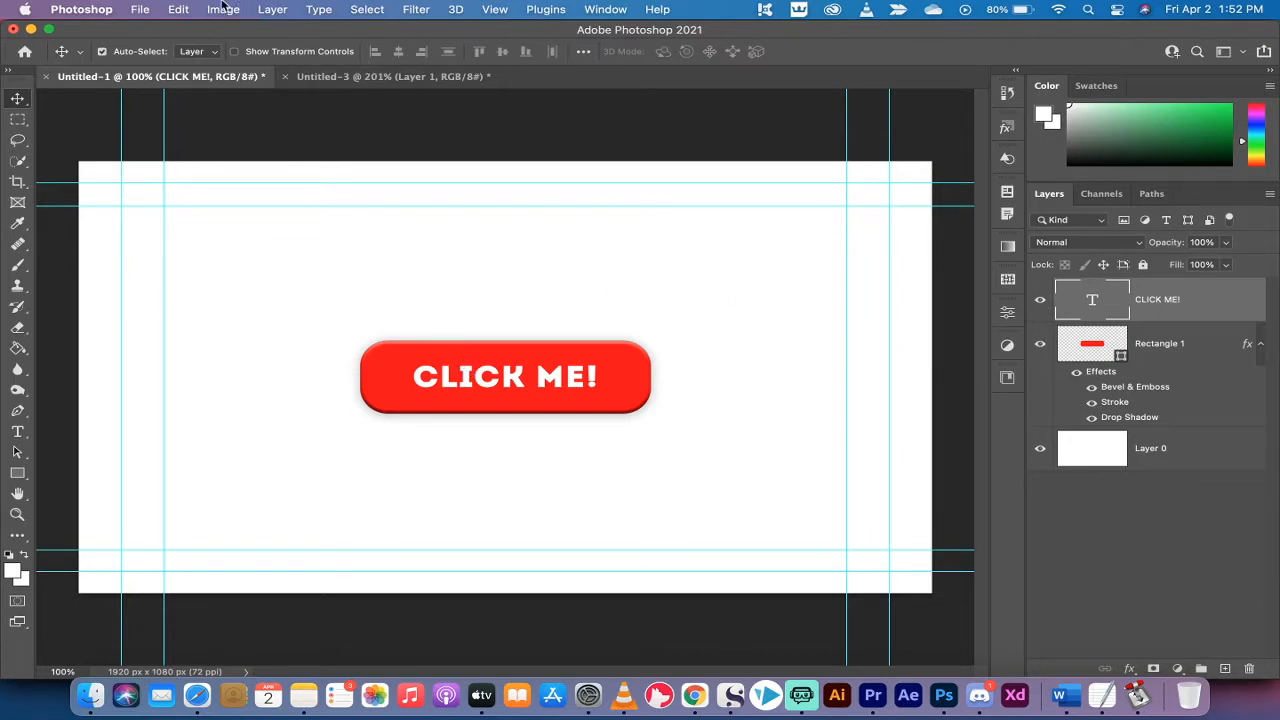
# Start a new 500 x 500 px document with Transparent background contents.
pyautogui.click(140, 9)
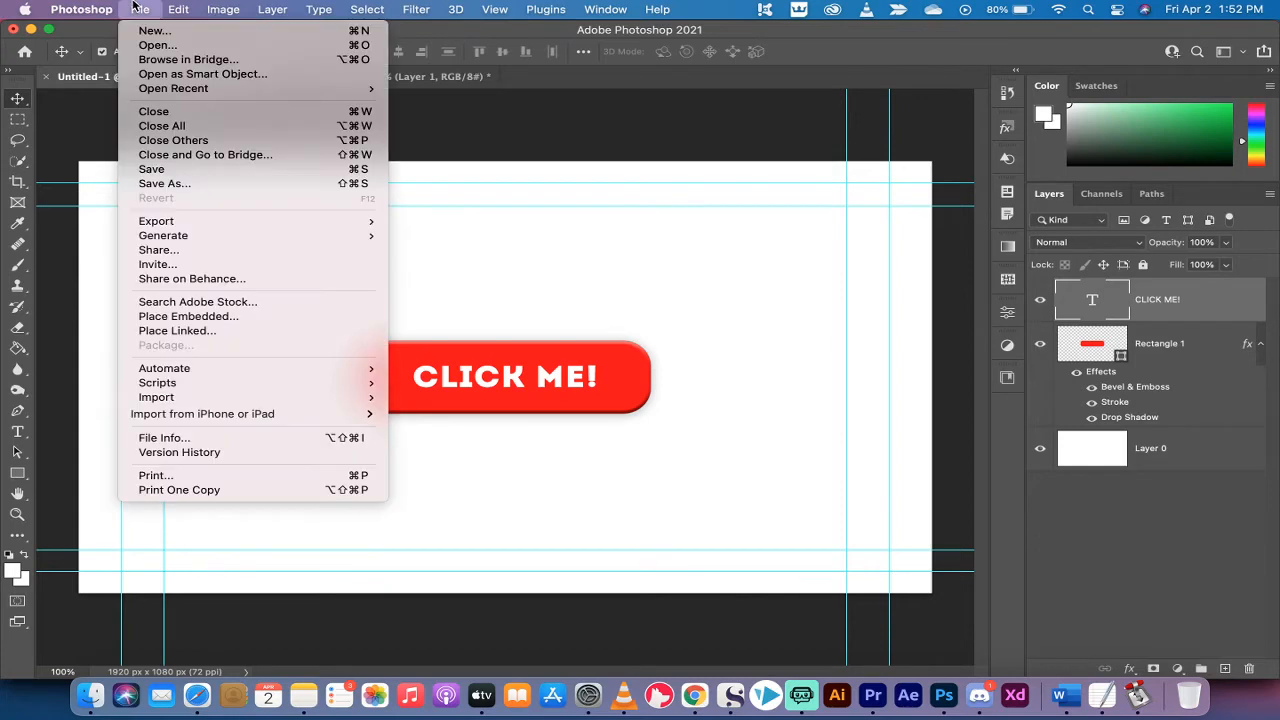
pyautogui.click(154, 30)
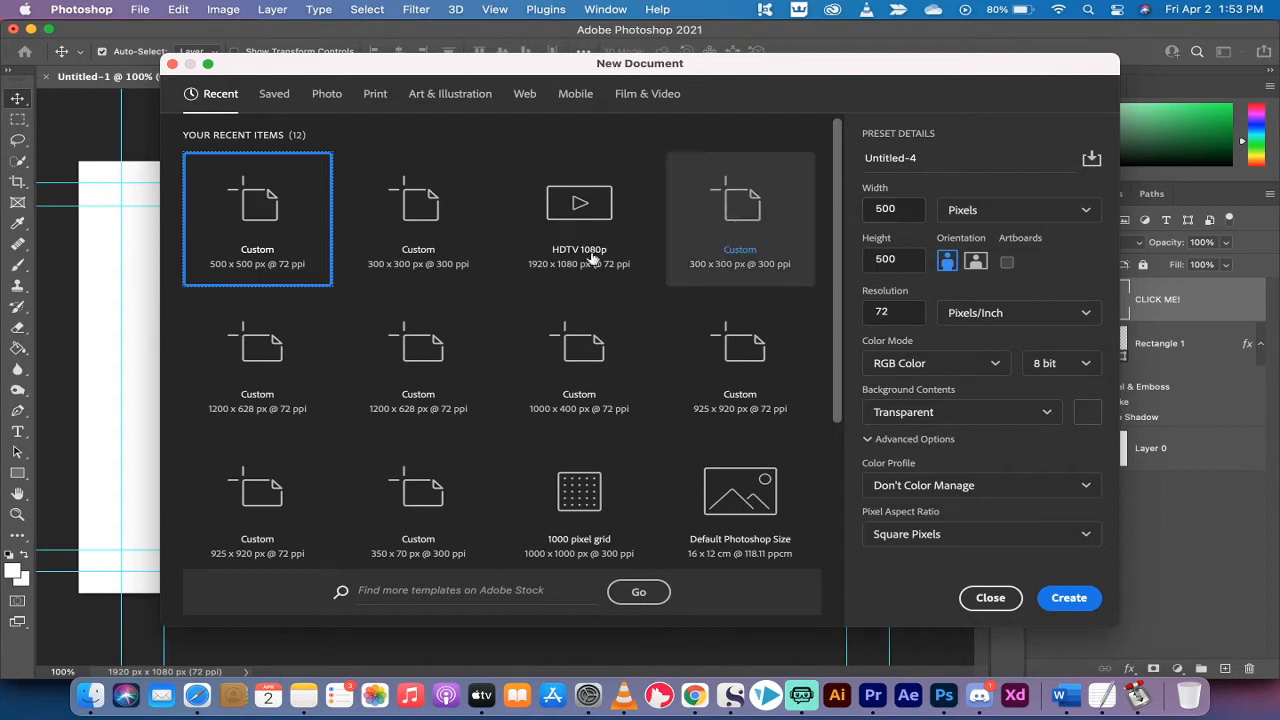
pyautogui.click(890, 209)
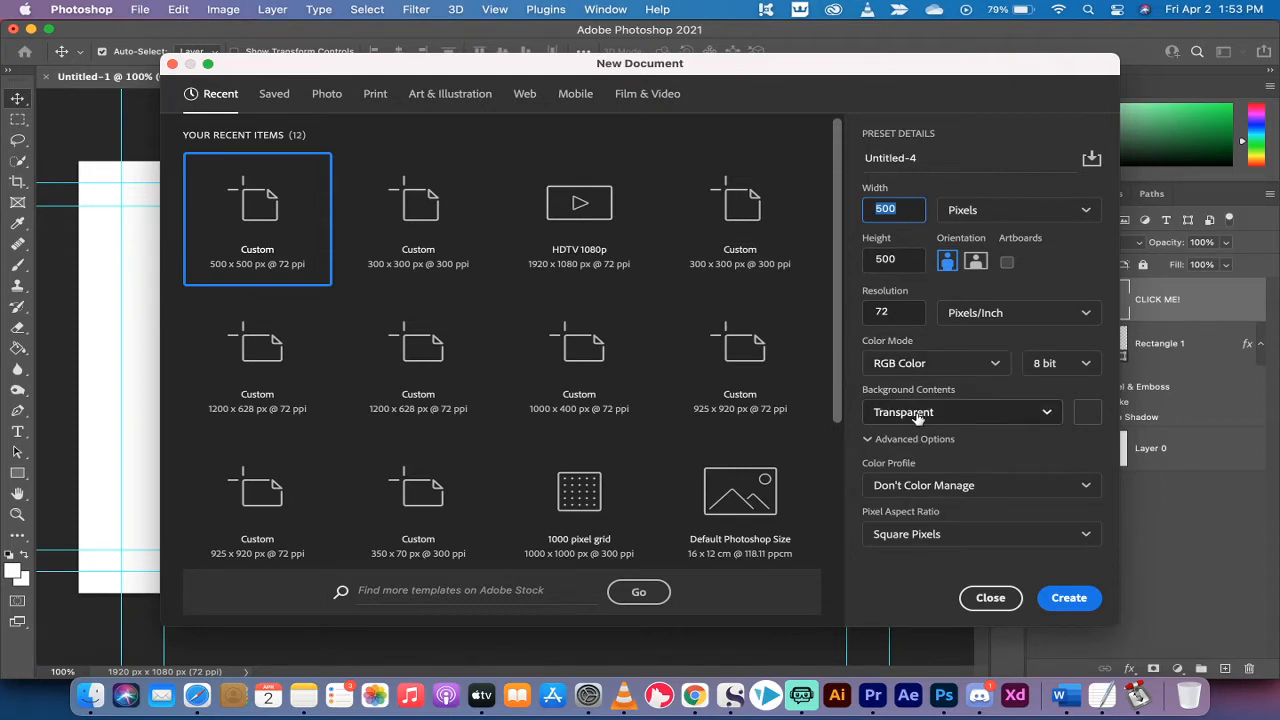
pyautogui.click(960, 412)
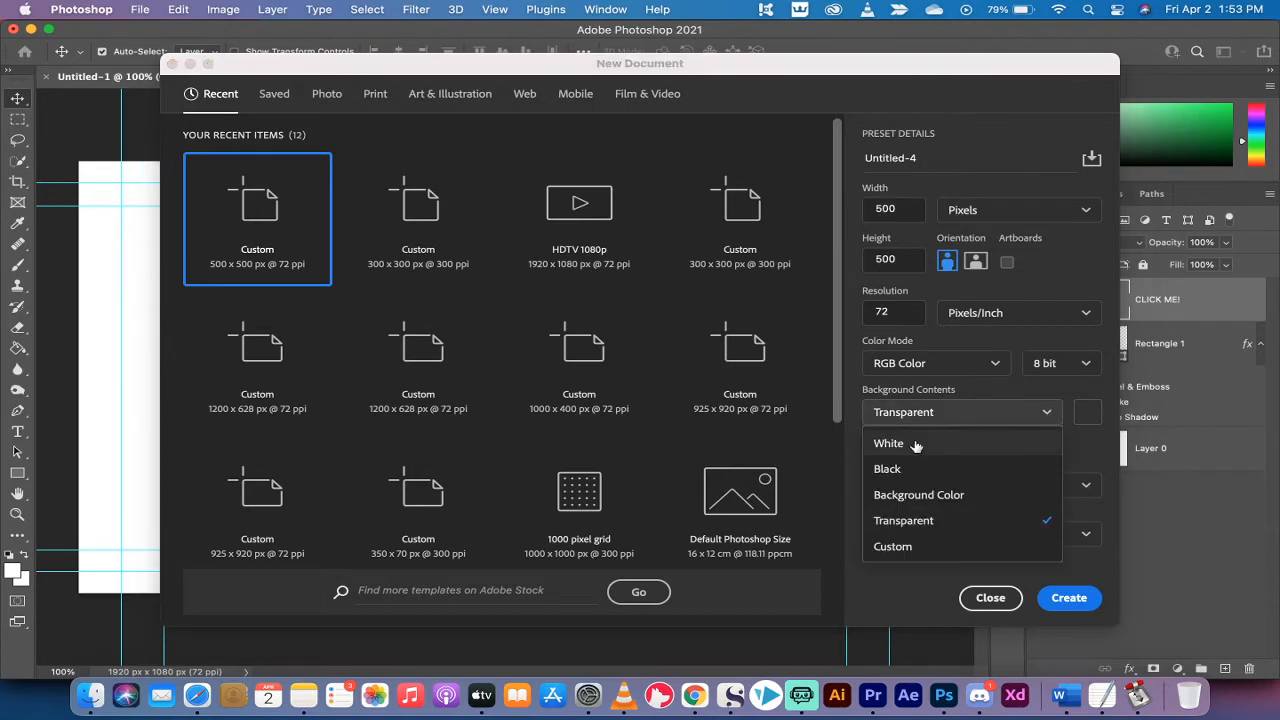
pyautogui.click(888, 443)
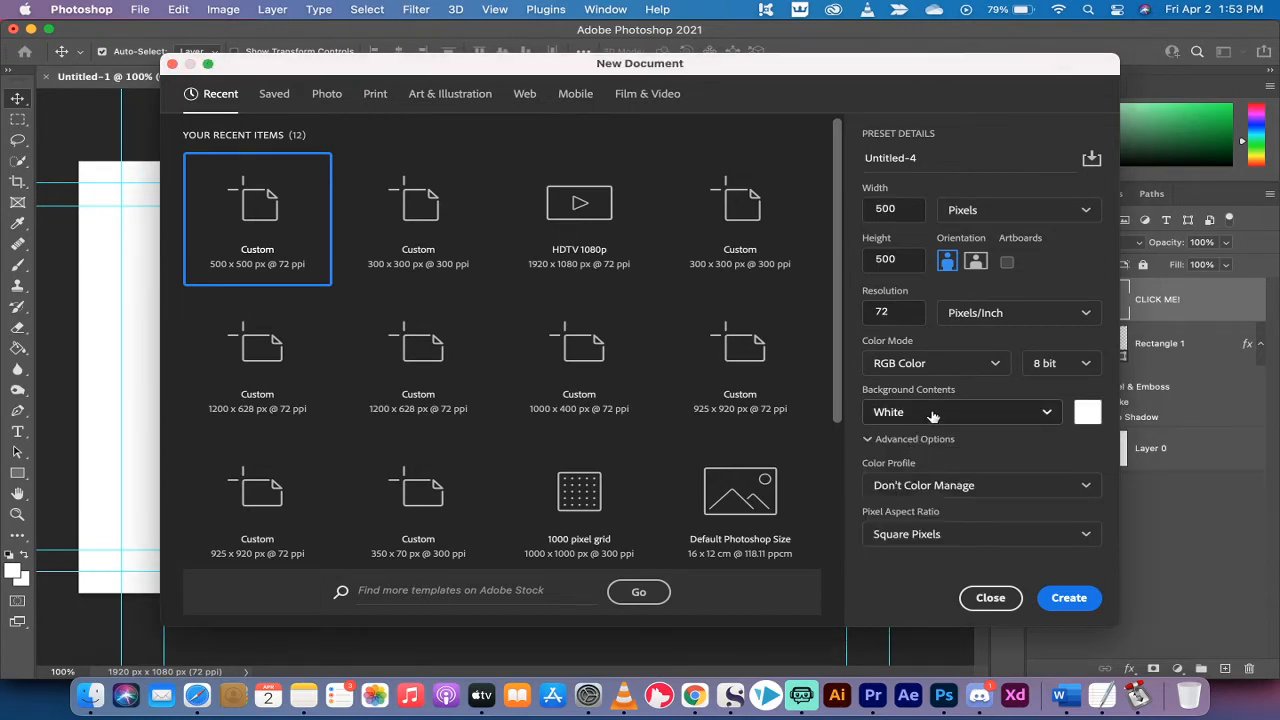
pyautogui.click(960, 412)
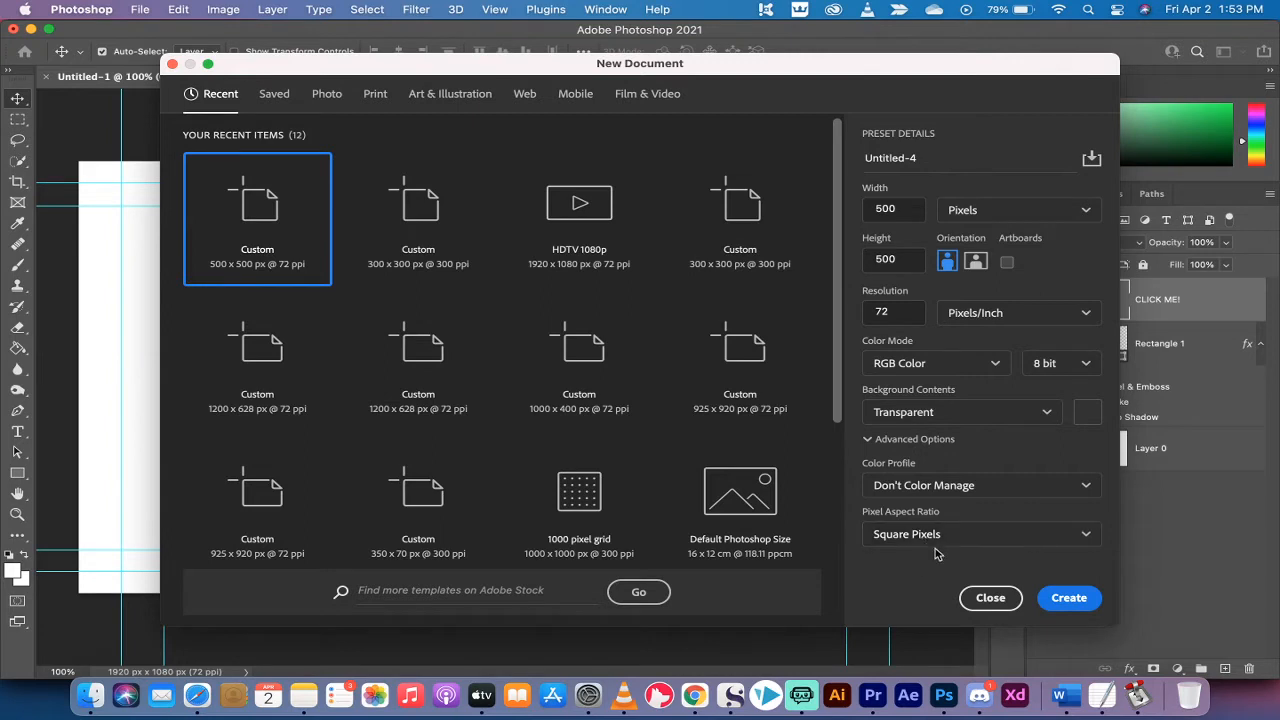
pyautogui.moveTo(1070, 618)
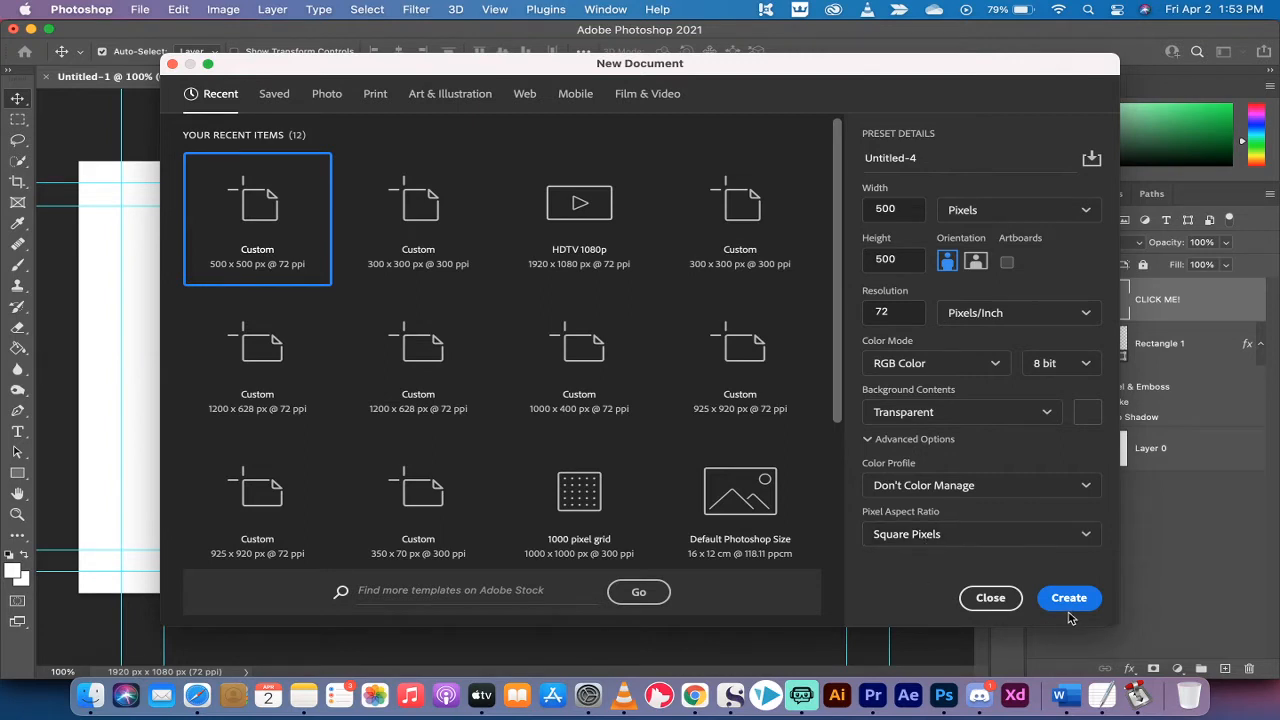
# Create the document and drag out a 400 x 100 px rounded rectangle with the Rectangle Tool.
pyautogui.click(1068, 597)
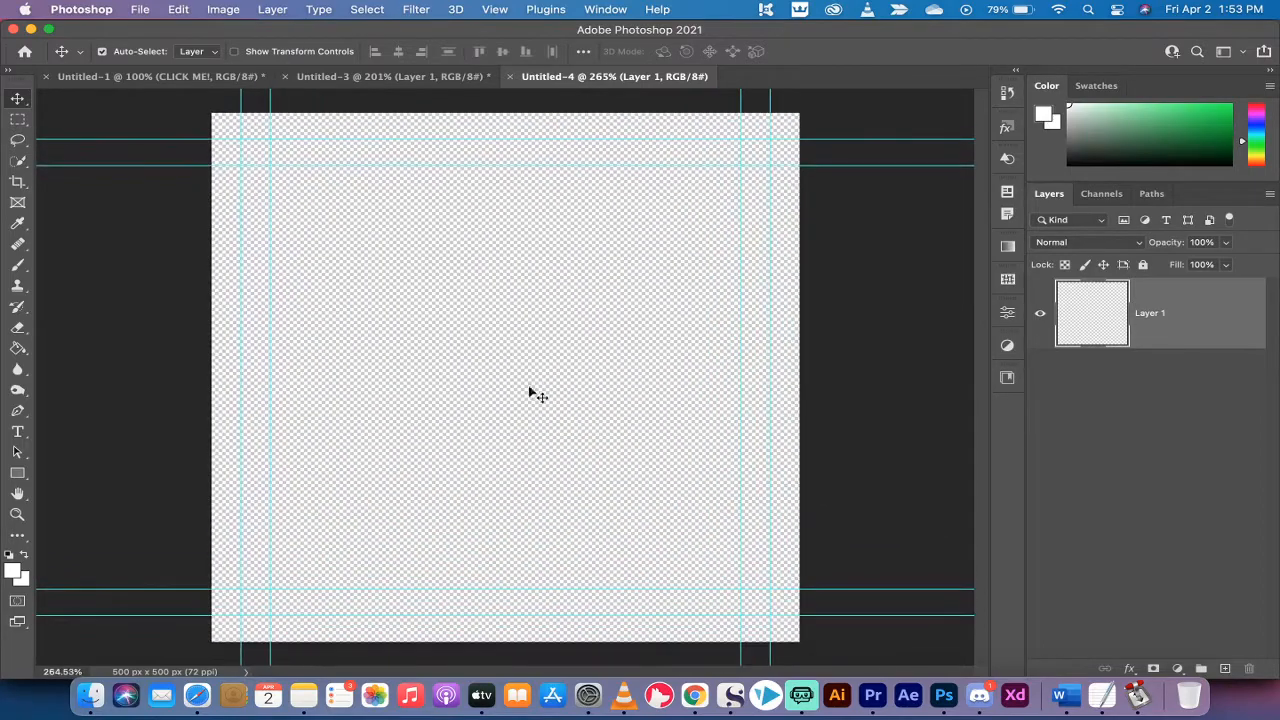
pyautogui.moveTo(655, 388)
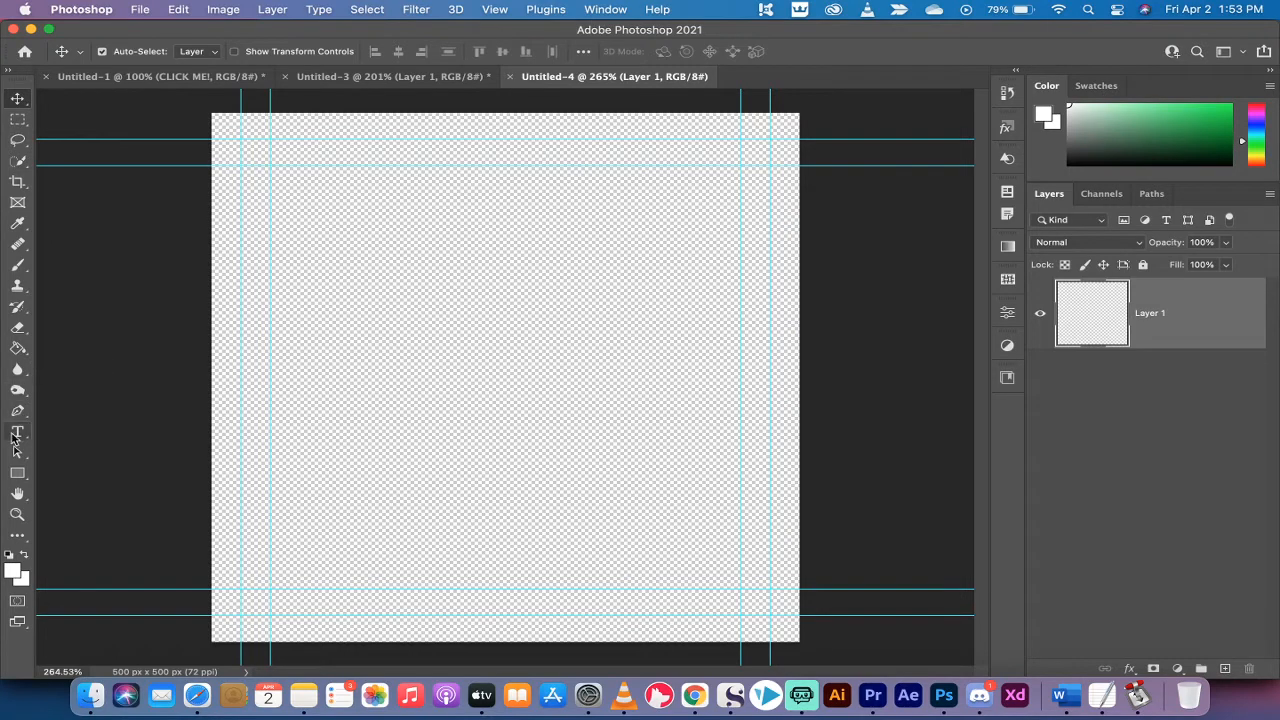
pyautogui.moveTo(18, 473)
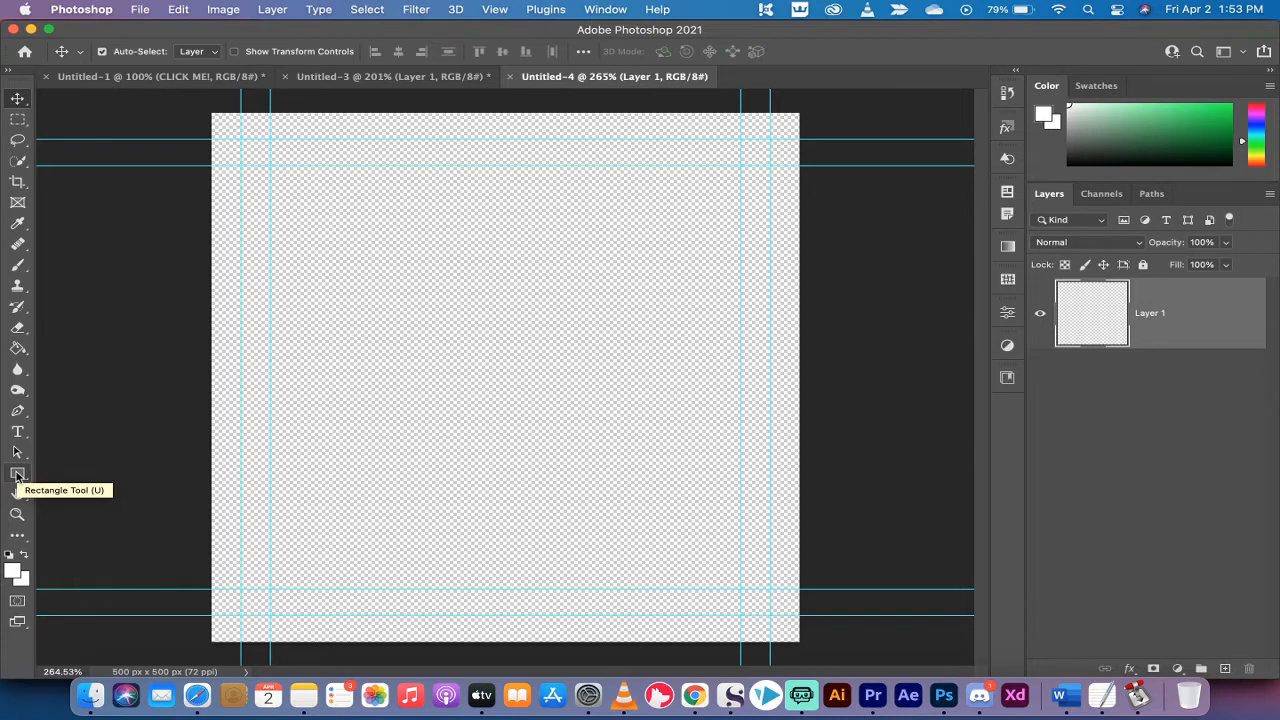
pyautogui.click(18, 475)
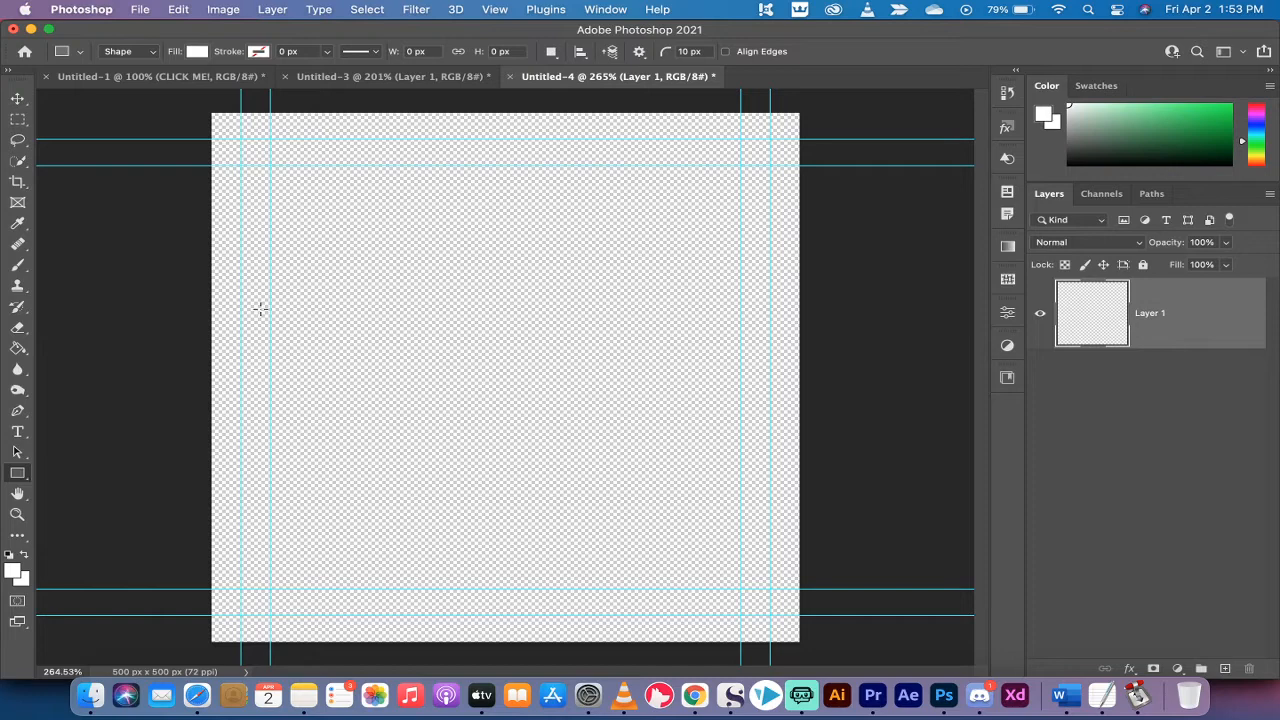
pyautogui.moveTo(270, 310); pyautogui.dragTo(650, 425)
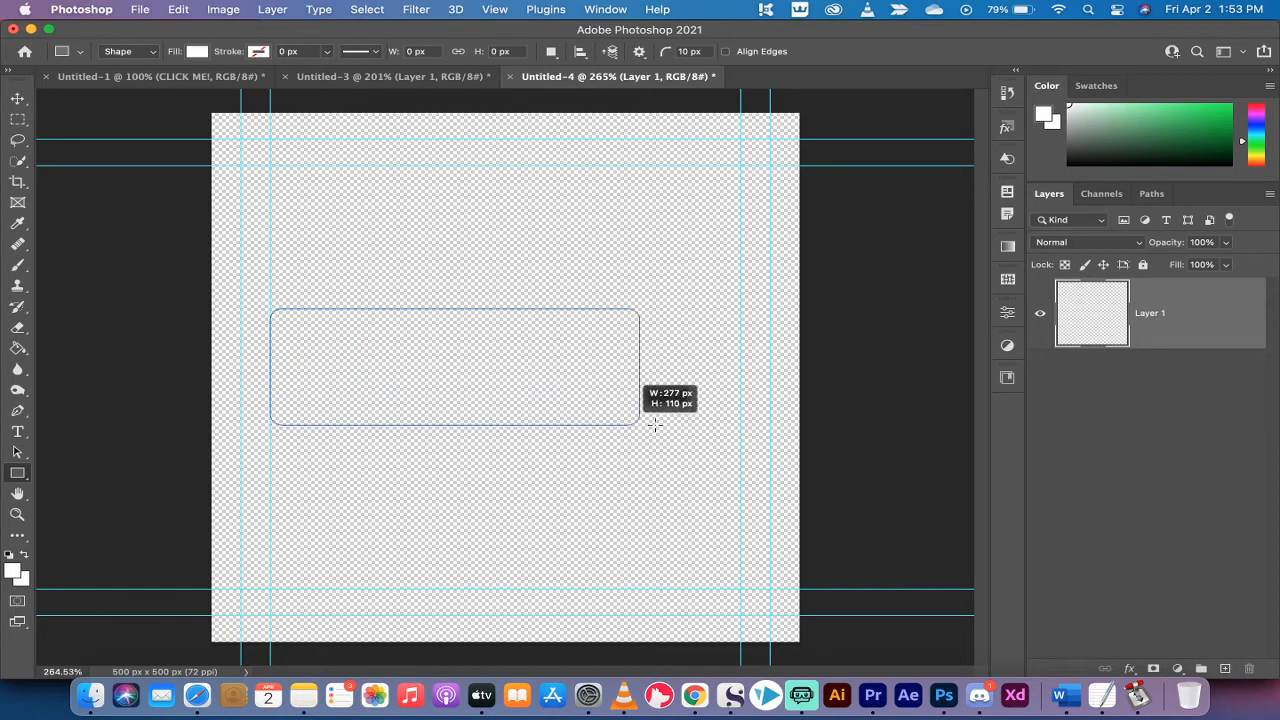
pyautogui.moveTo(648, 425); pyautogui.dragTo(740, 432)
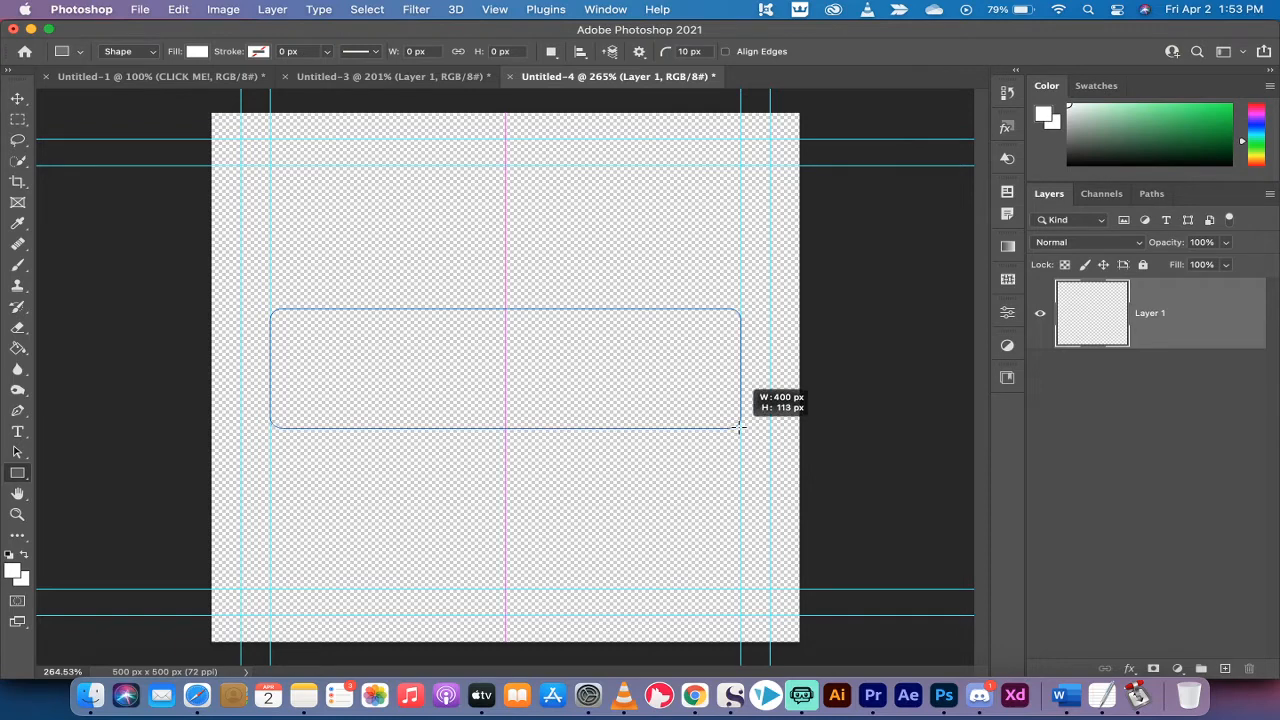
pyautogui.moveTo(740, 430); pyautogui.dragTo(738, 417)
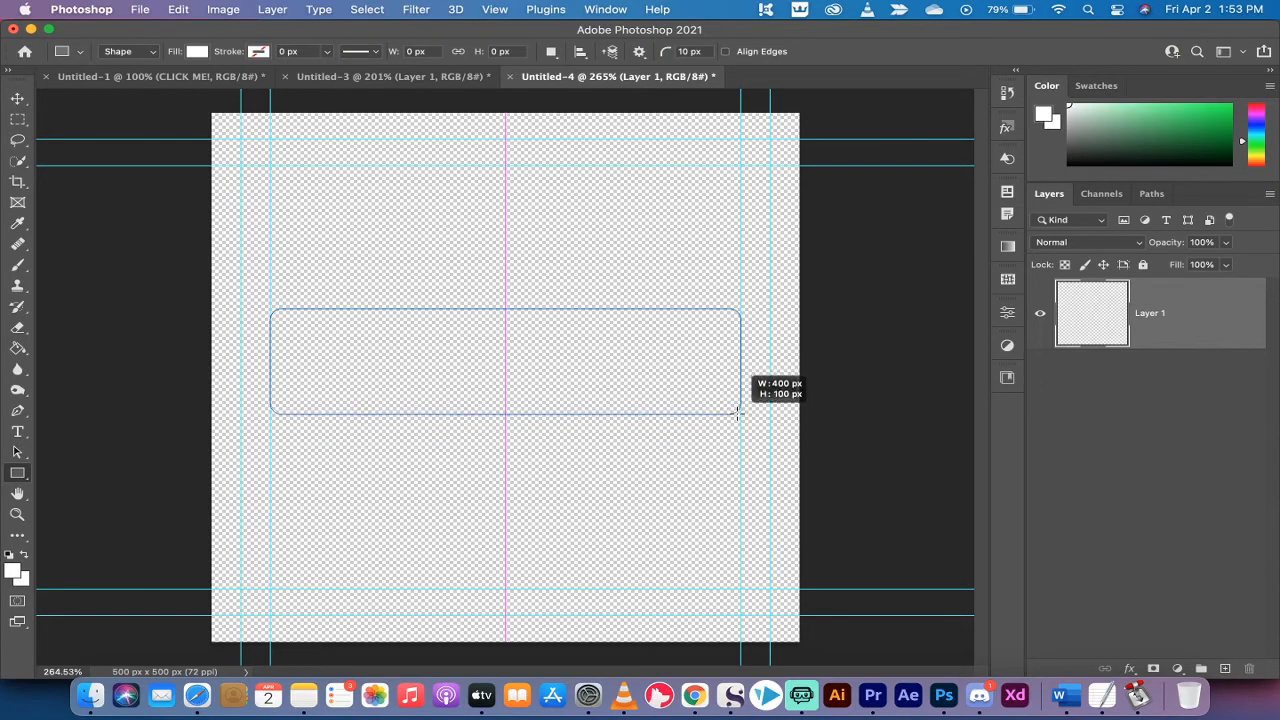
pyautogui.moveTo(270, 318); pyautogui.dragTo(738, 413)
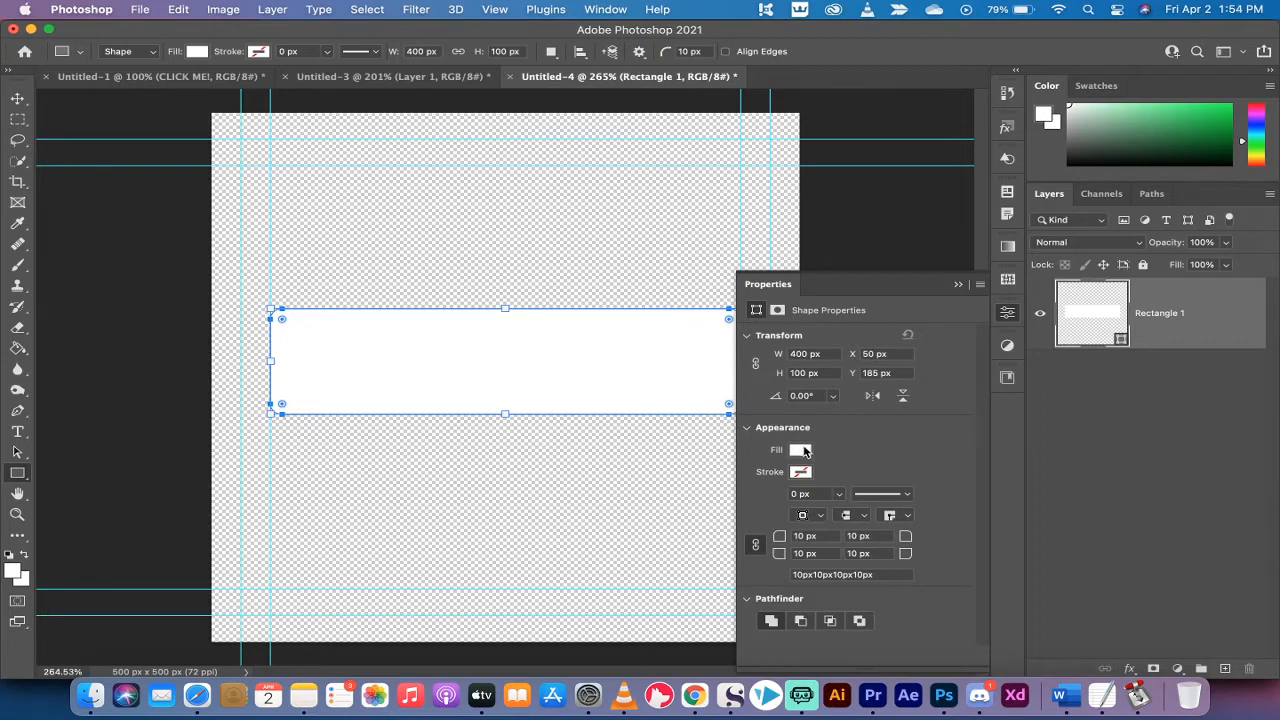
pyautogui.moveTo(800, 449)
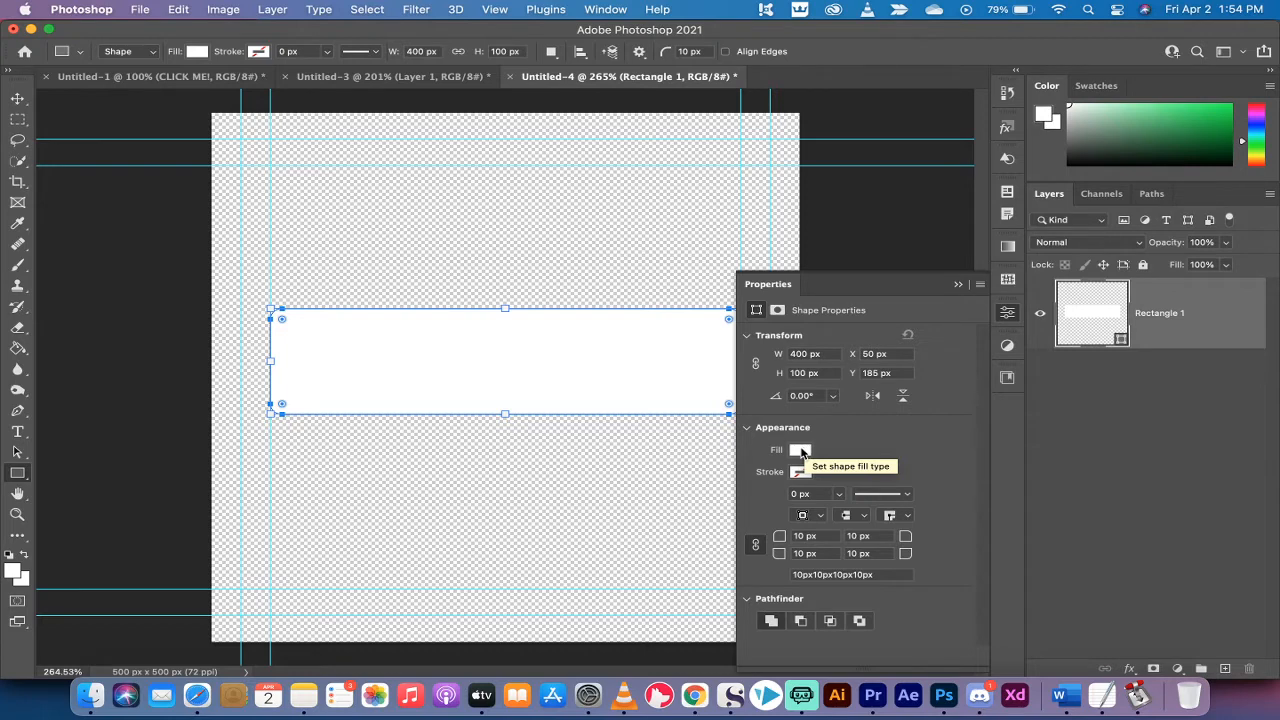
# Set the rectangle's Fill swatch to red in the Properties panel.
pyautogui.click(800, 449)
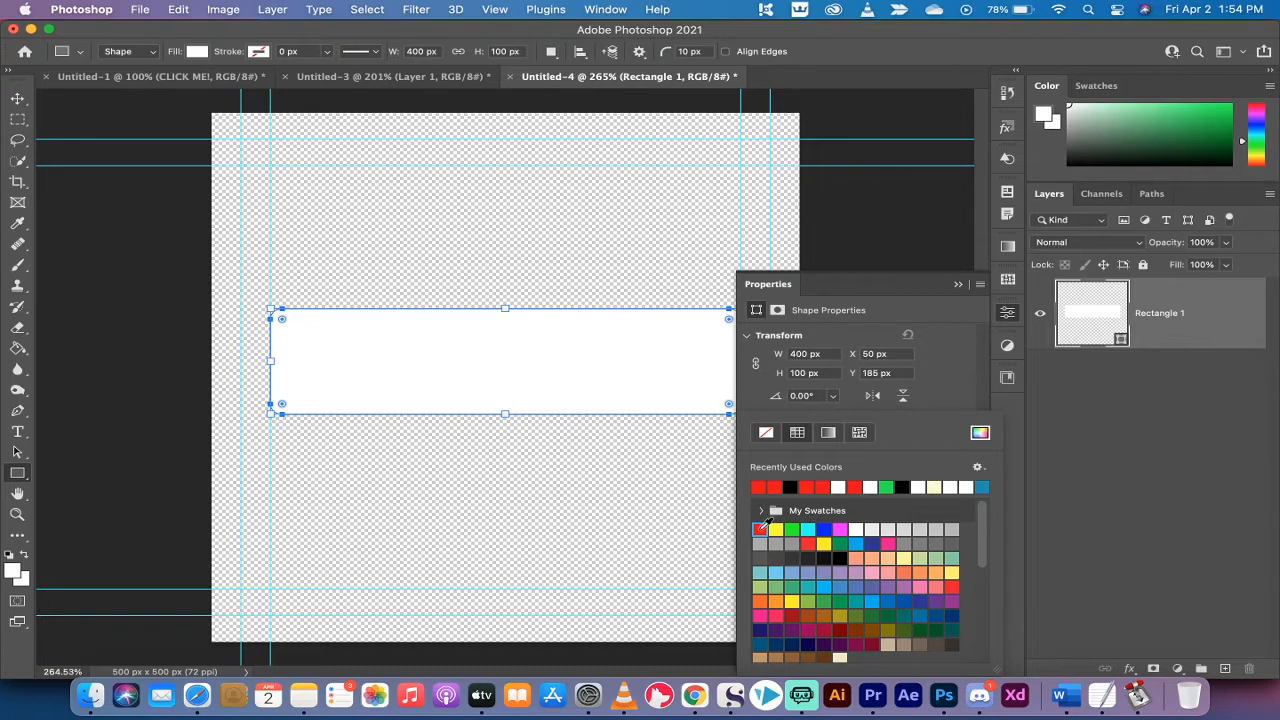
pyautogui.click(760, 528)
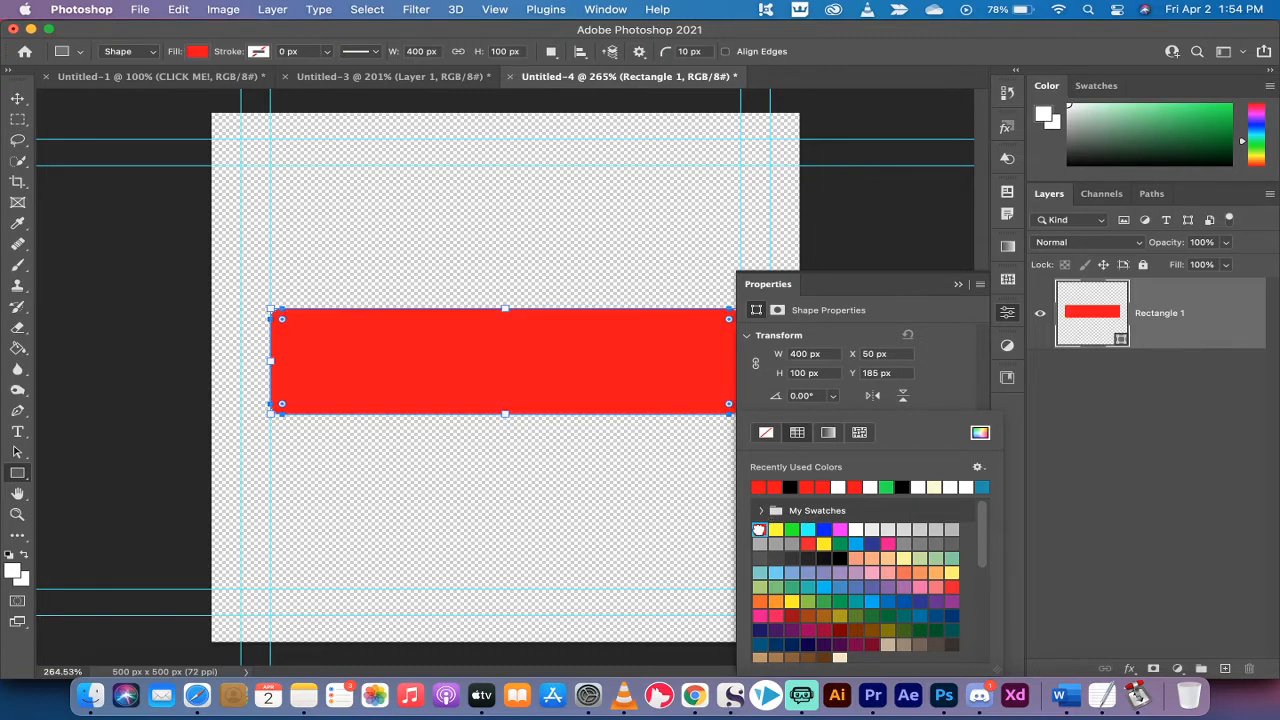
pyautogui.click(957, 284)
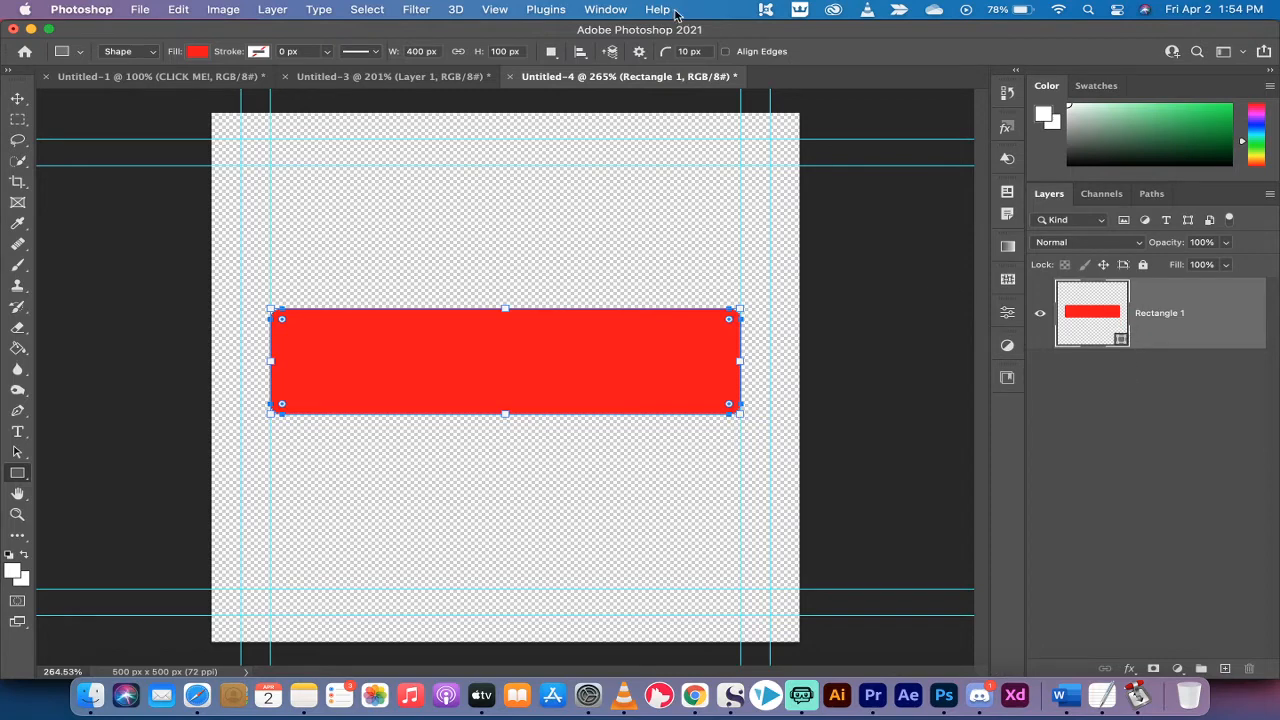
# Show the shape Properties panel from the Window menu.
pyautogui.click(605, 9)
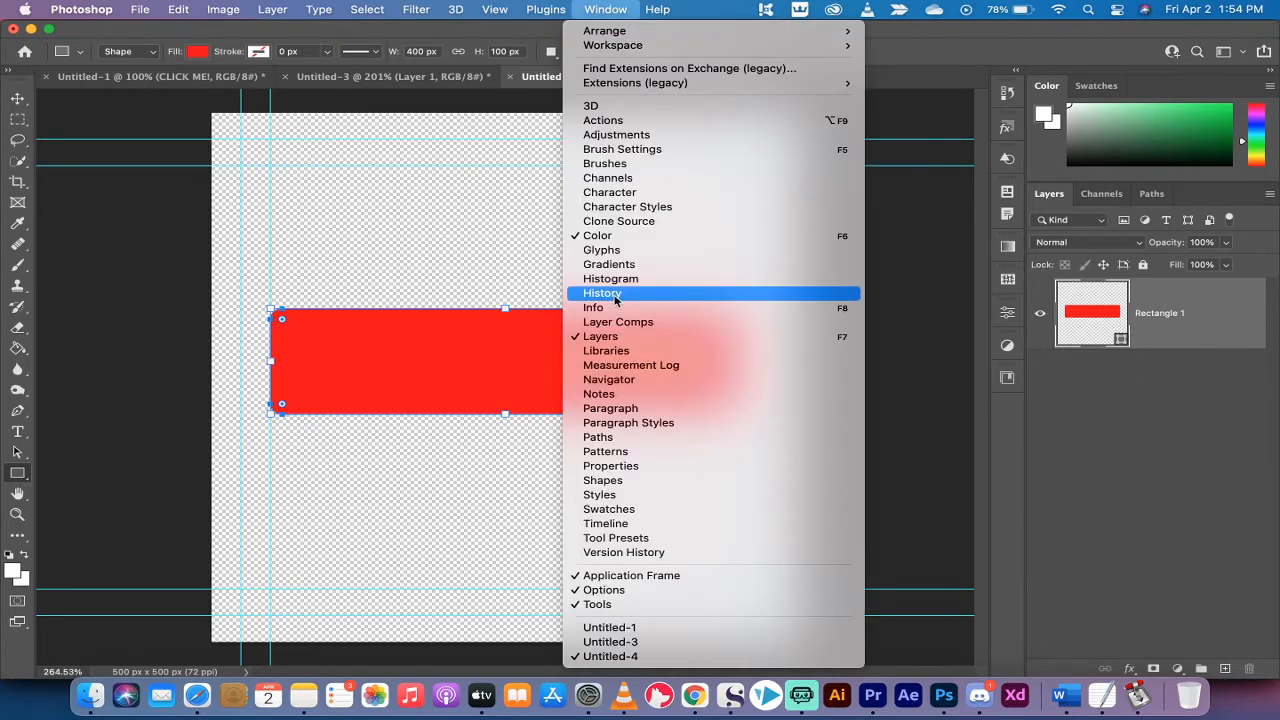
pyautogui.moveTo(617, 437)
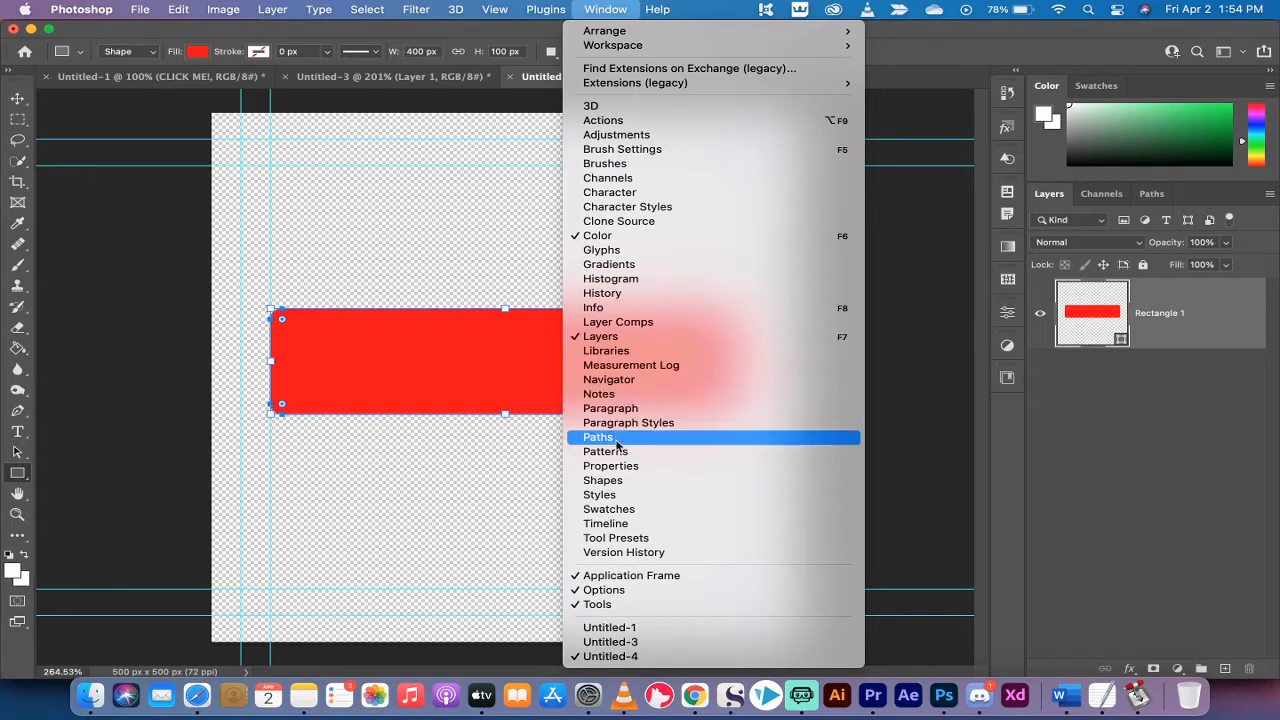
pyautogui.click(610, 465)
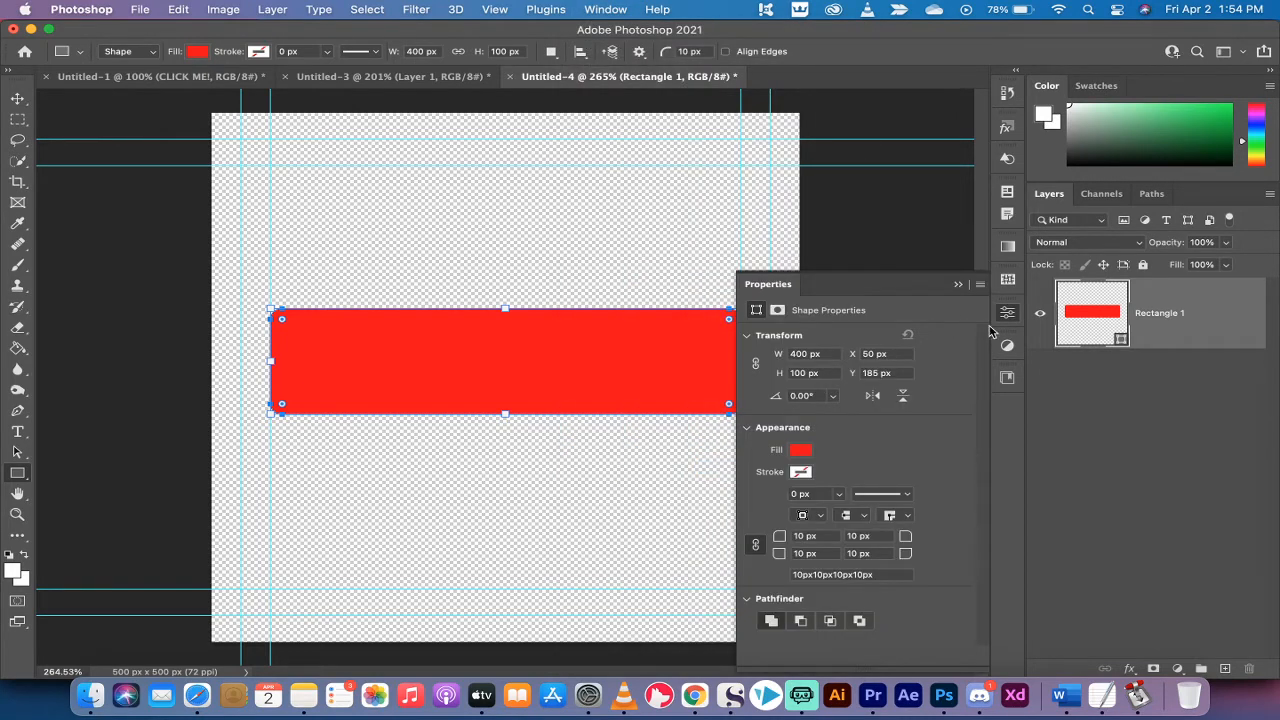
pyautogui.moveTo(1007, 312)
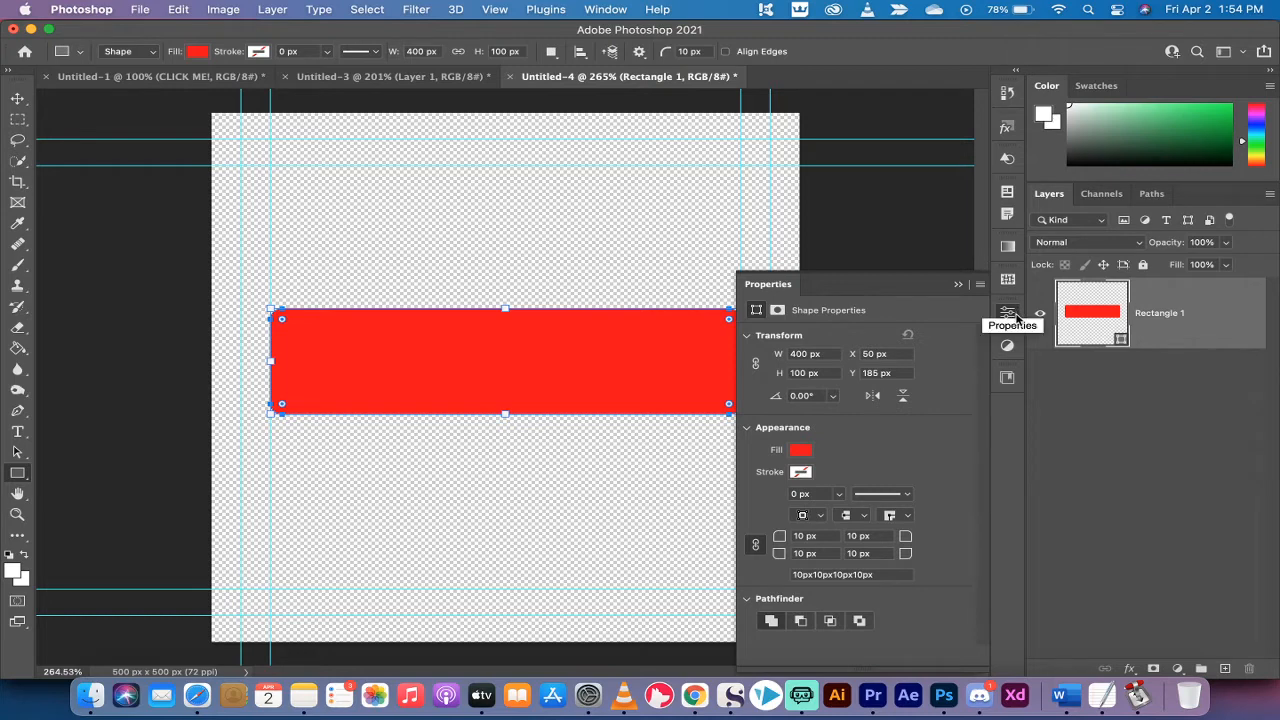
pyautogui.moveTo(920, 307)
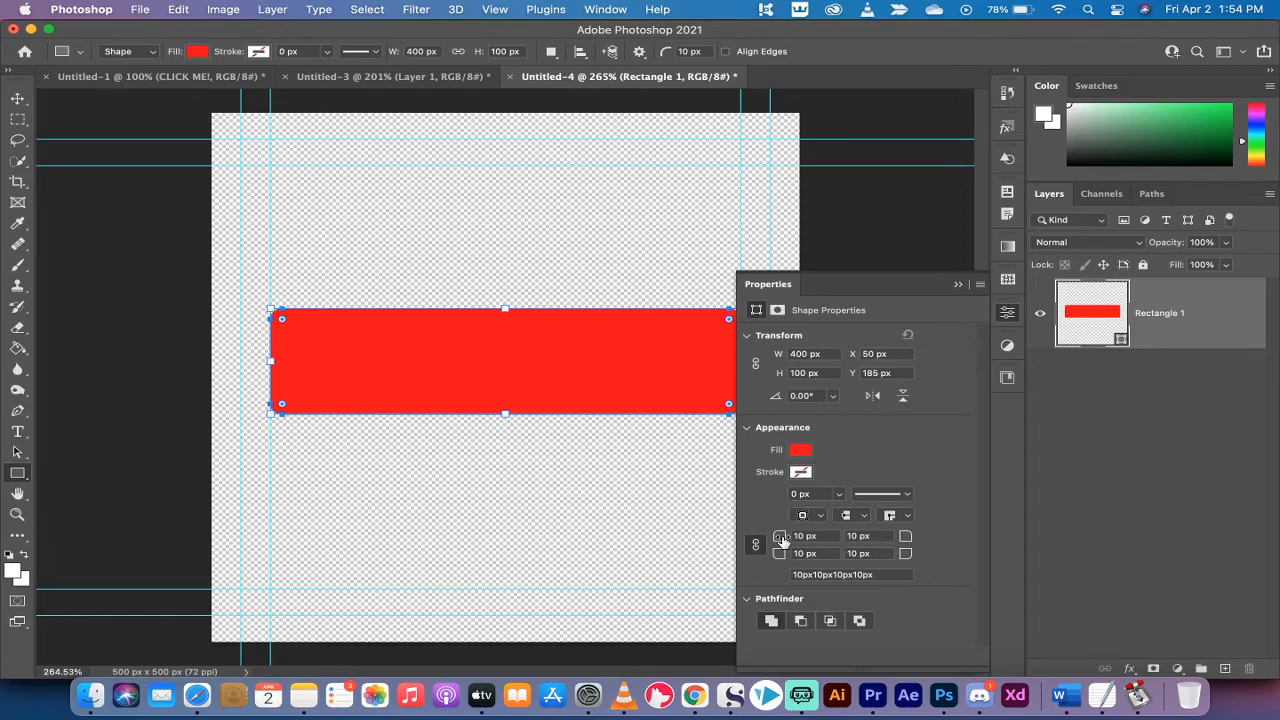
pyautogui.moveTo(805, 535)
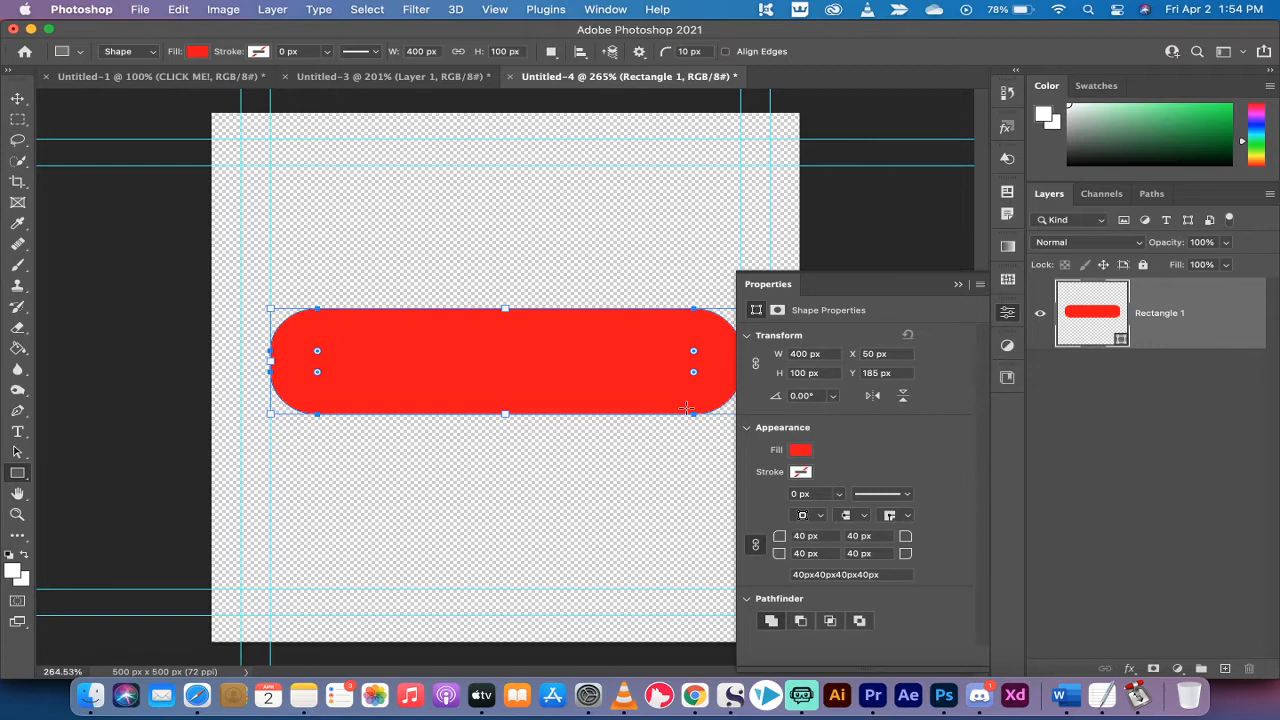
pyautogui.moveTo(298, 312)
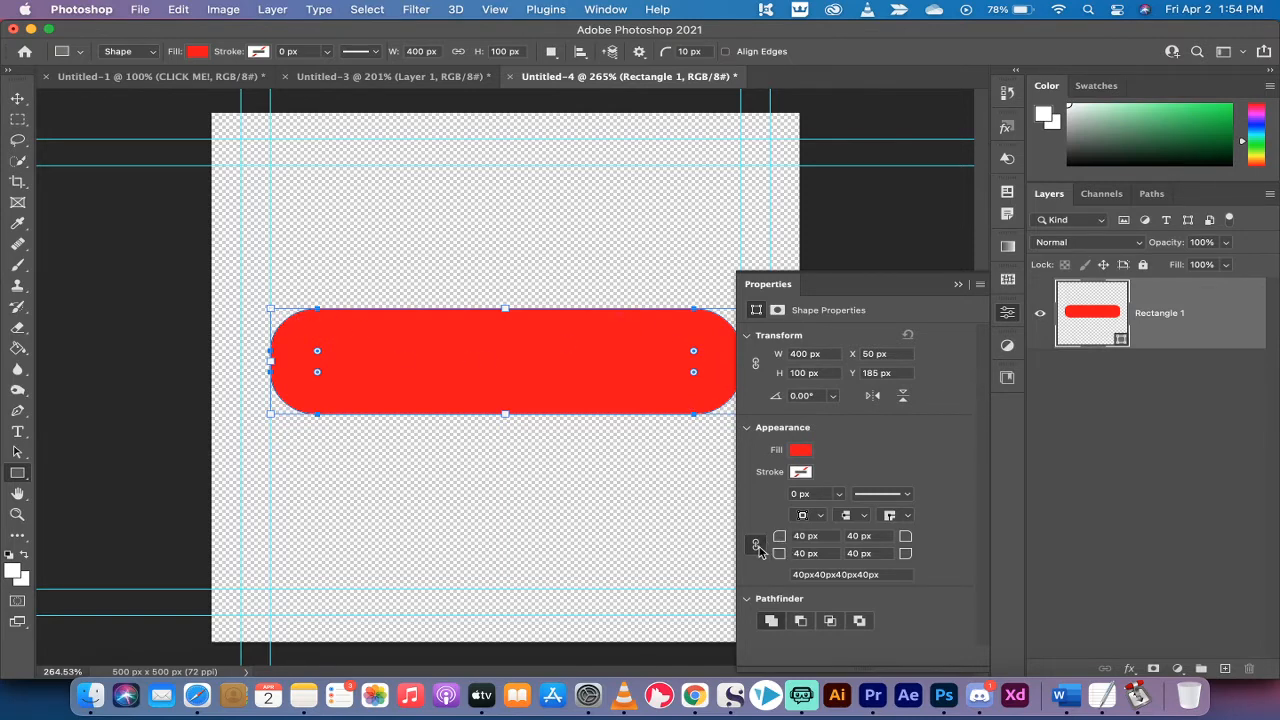
pyautogui.moveTo(756, 544)
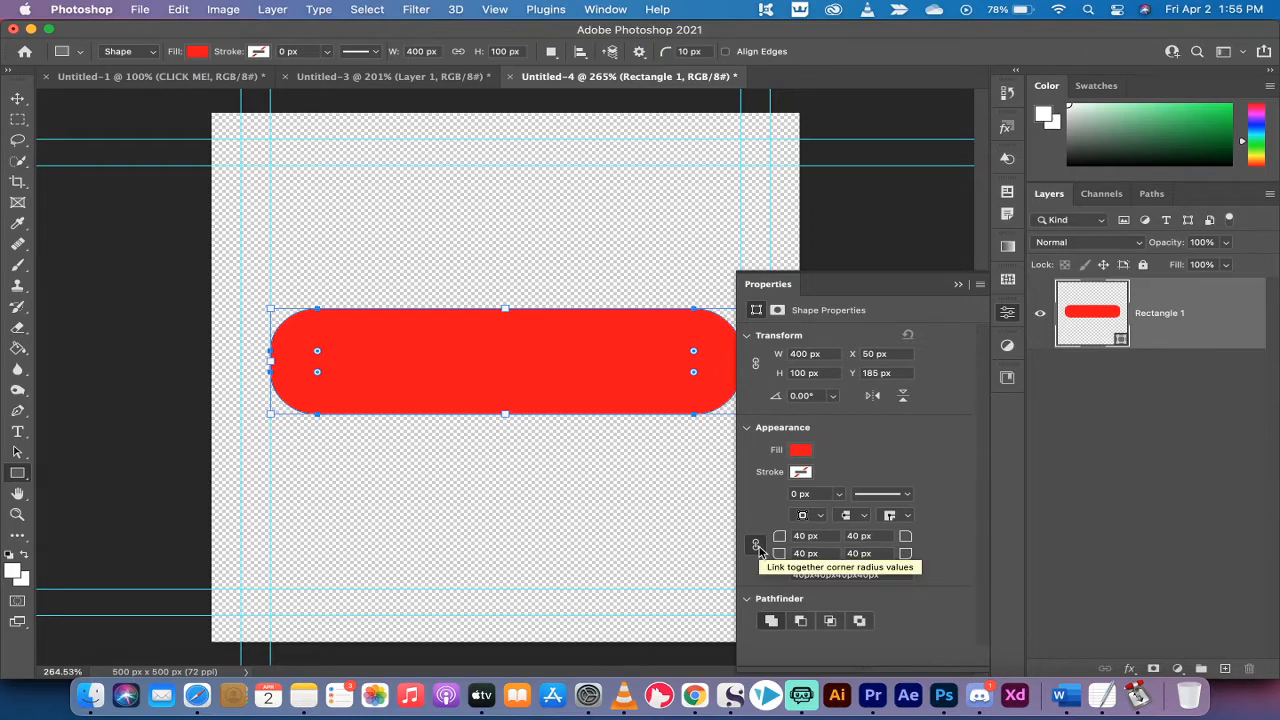
pyautogui.moveTo(949, 294)
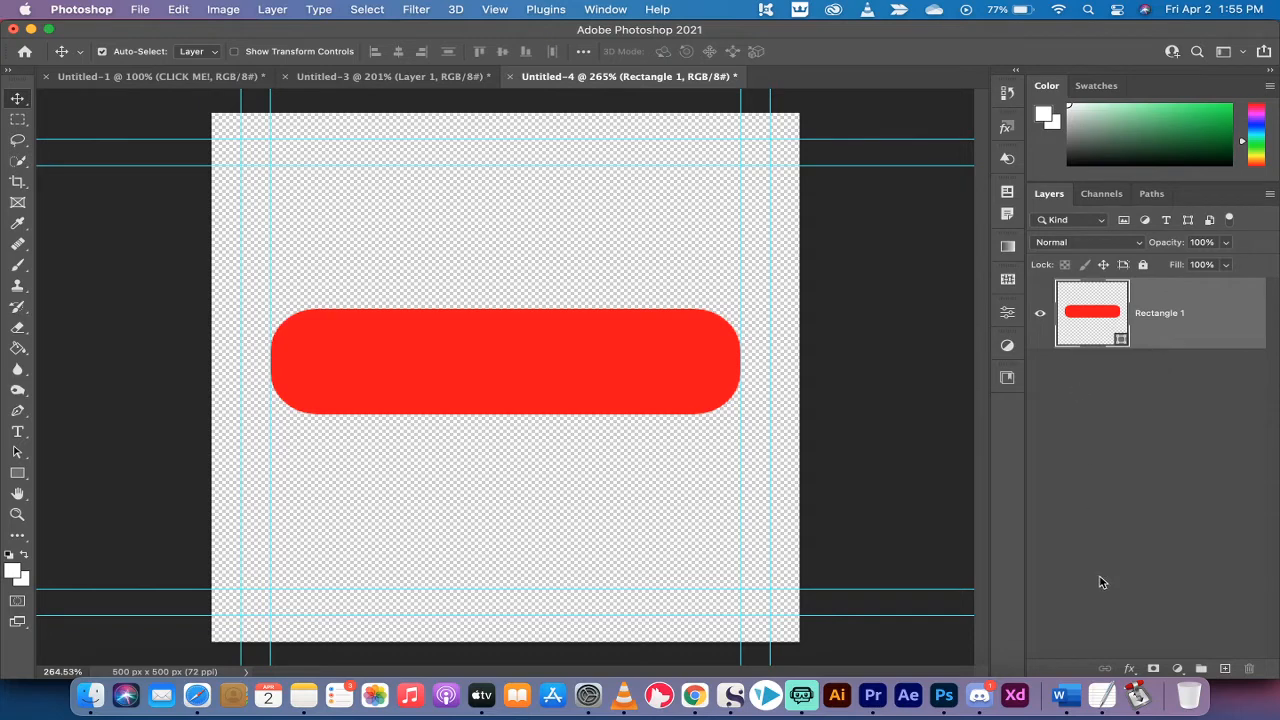
pyautogui.moveTo(1118, 382)
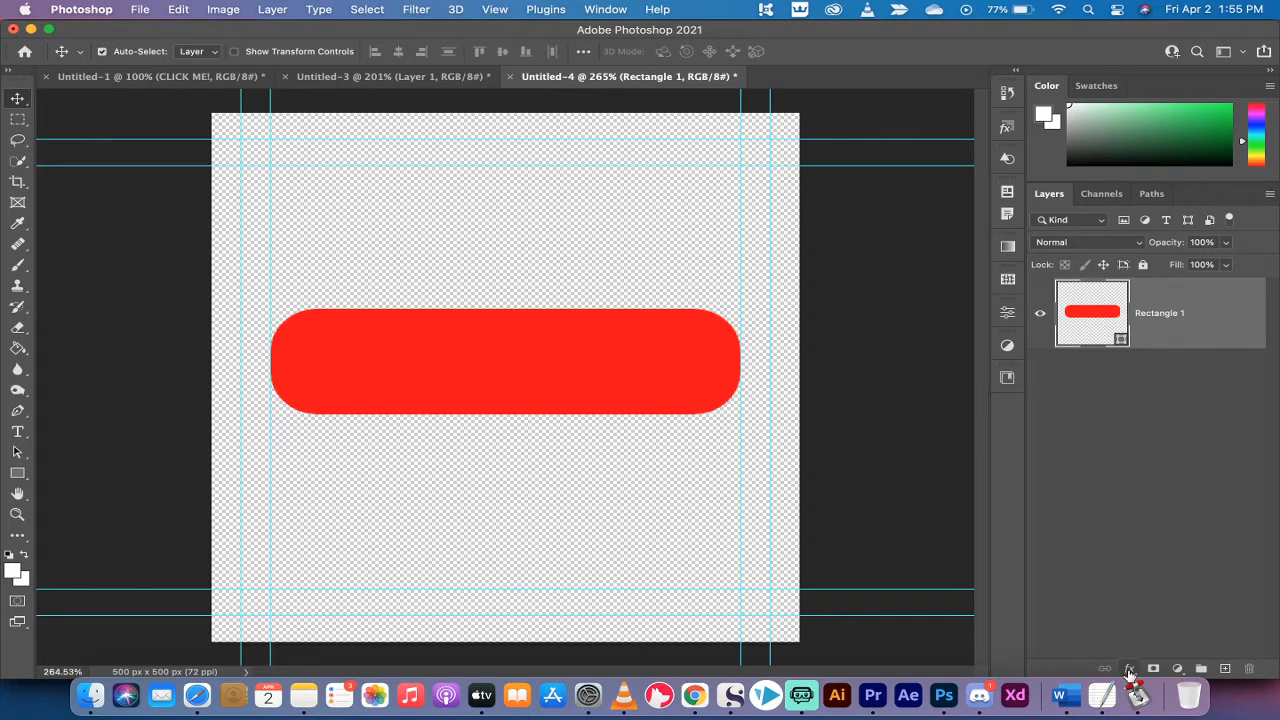
# Add a Bevel & Emboss layer effect and set its Style to Emboss.
pyautogui.click(1128, 668)
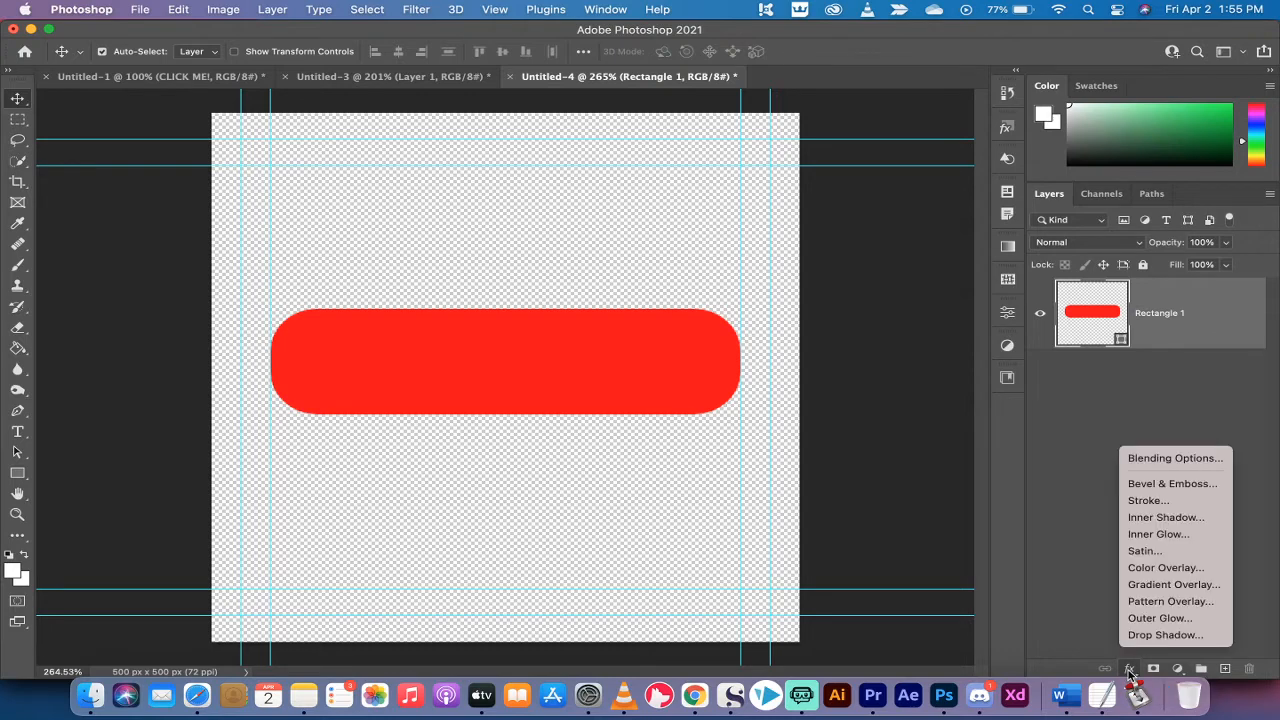
pyautogui.moveTo(1172, 483)
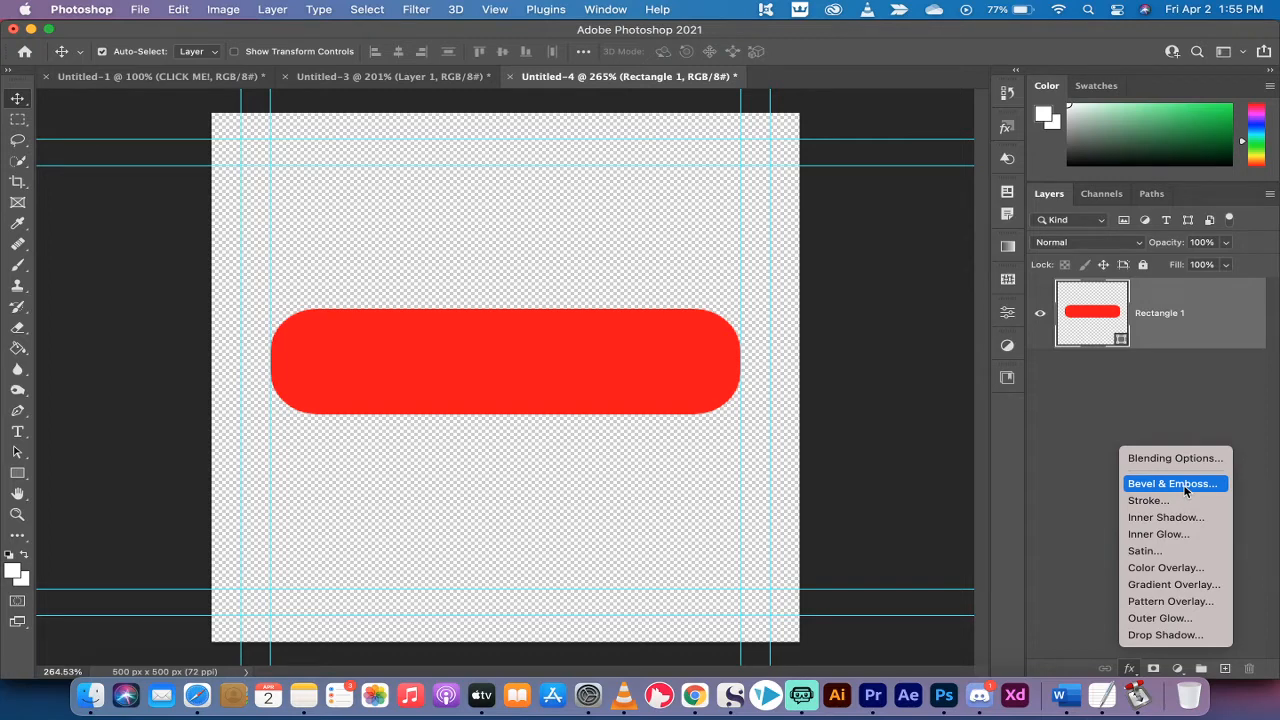
pyautogui.click(1171, 483)
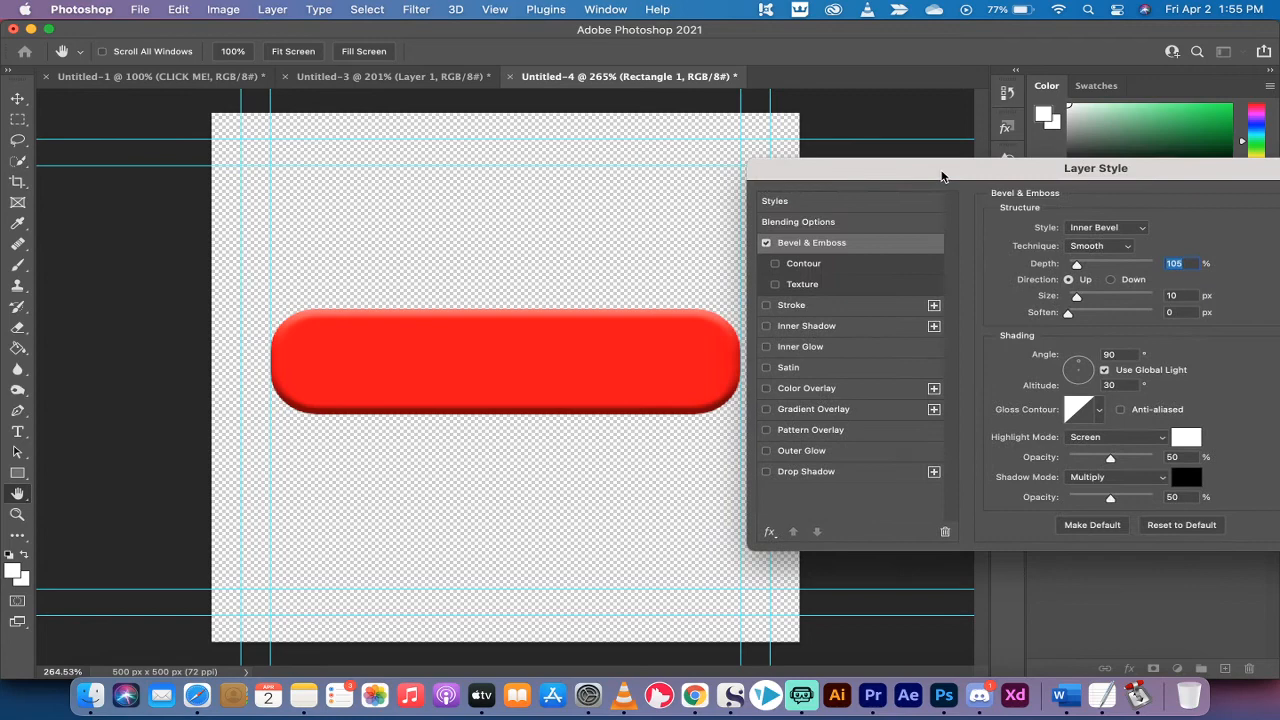
pyautogui.click(1107, 227)
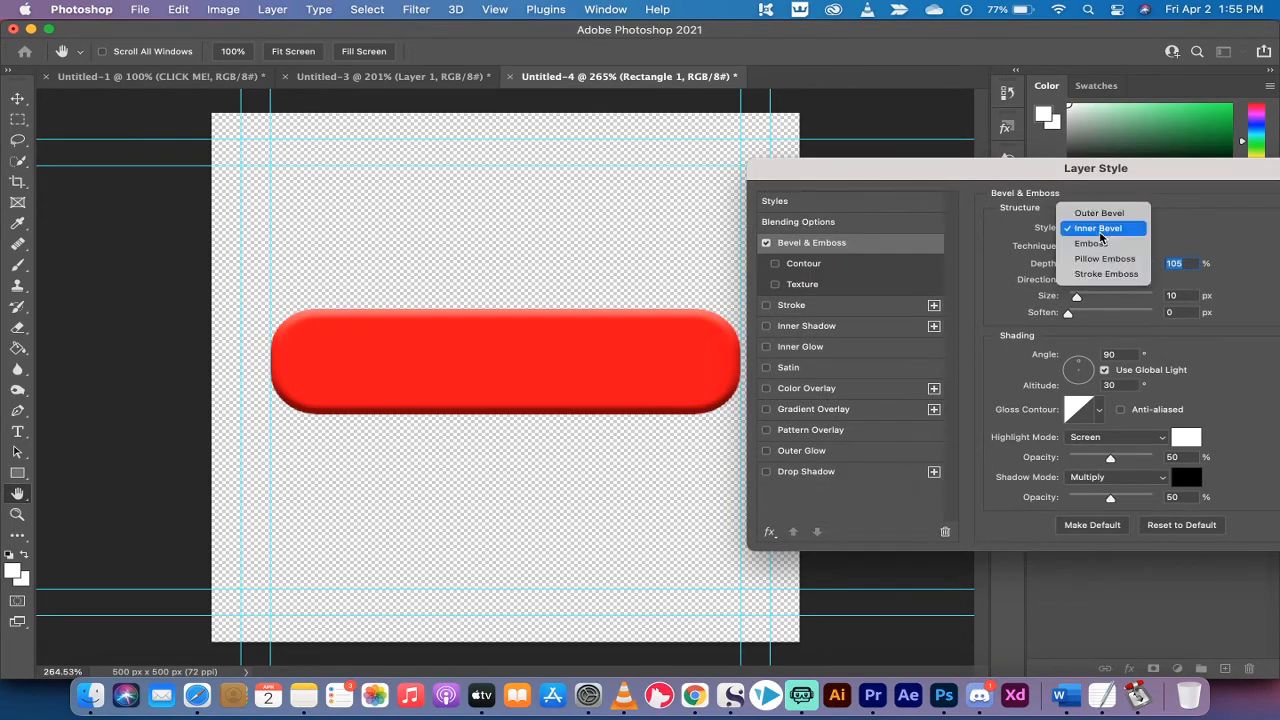
pyautogui.click(1099, 213)
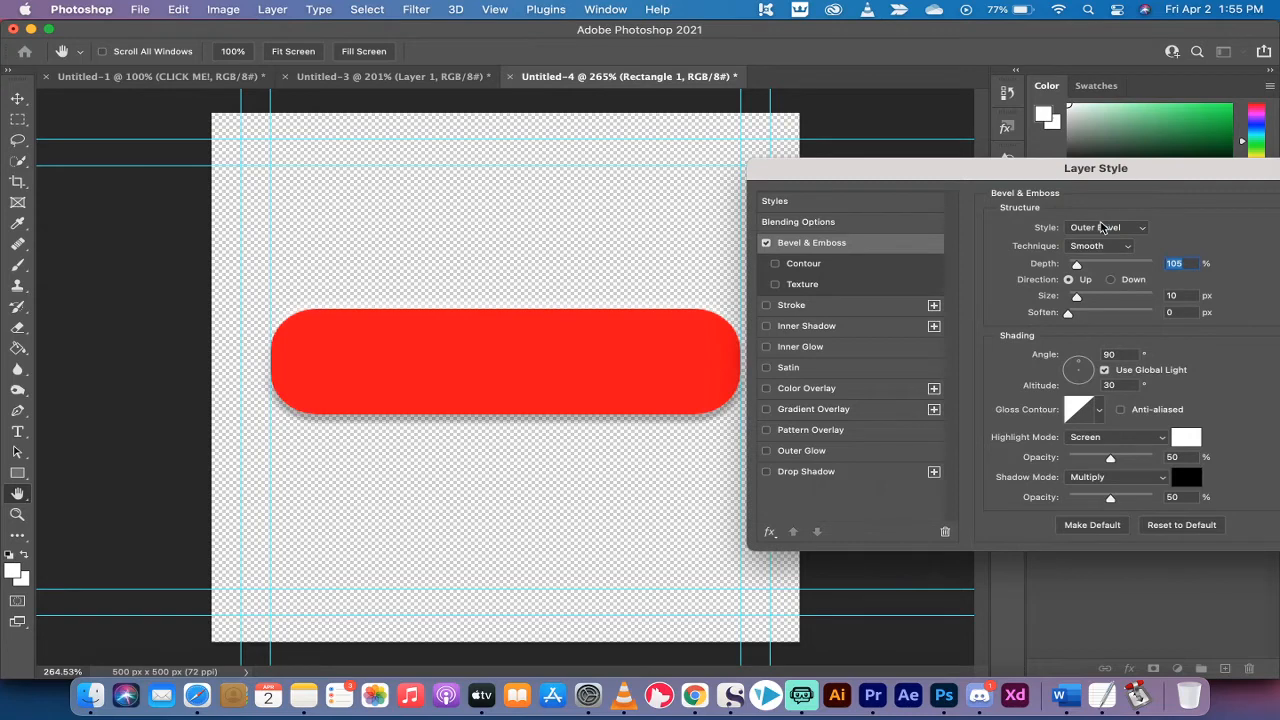
pyautogui.moveTo(1098, 248)
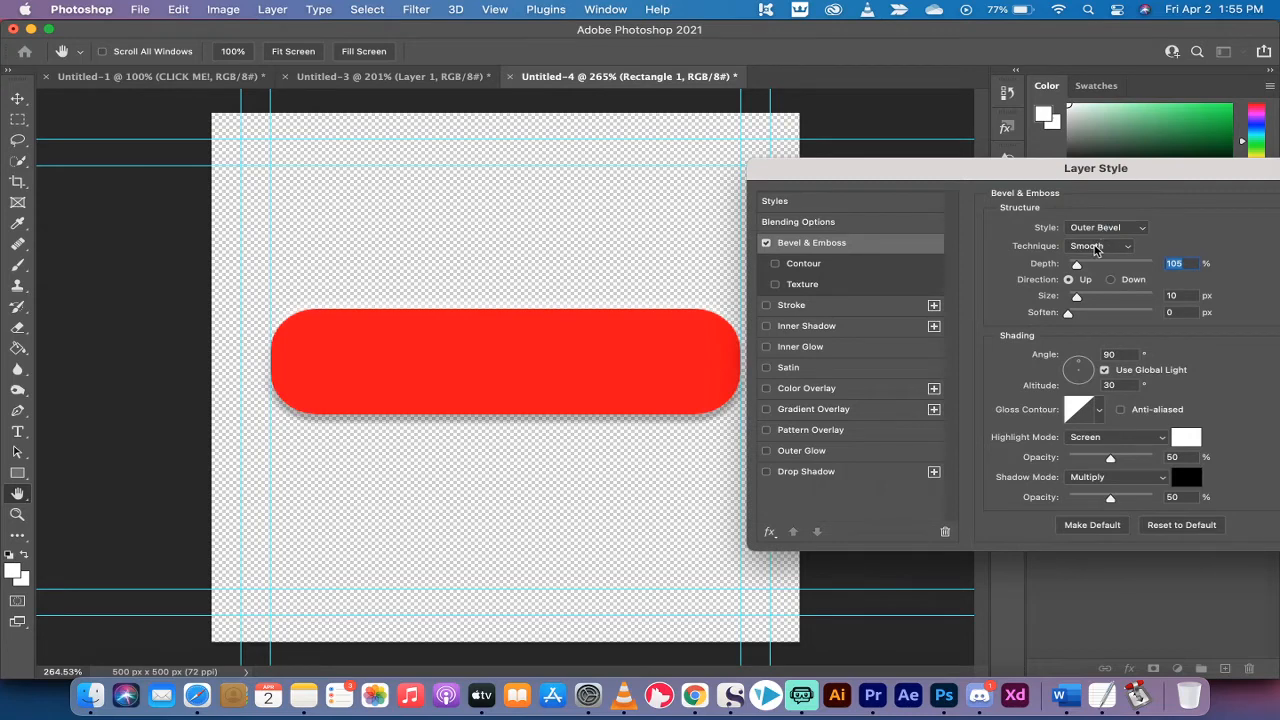
pyautogui.click(1105, 227)
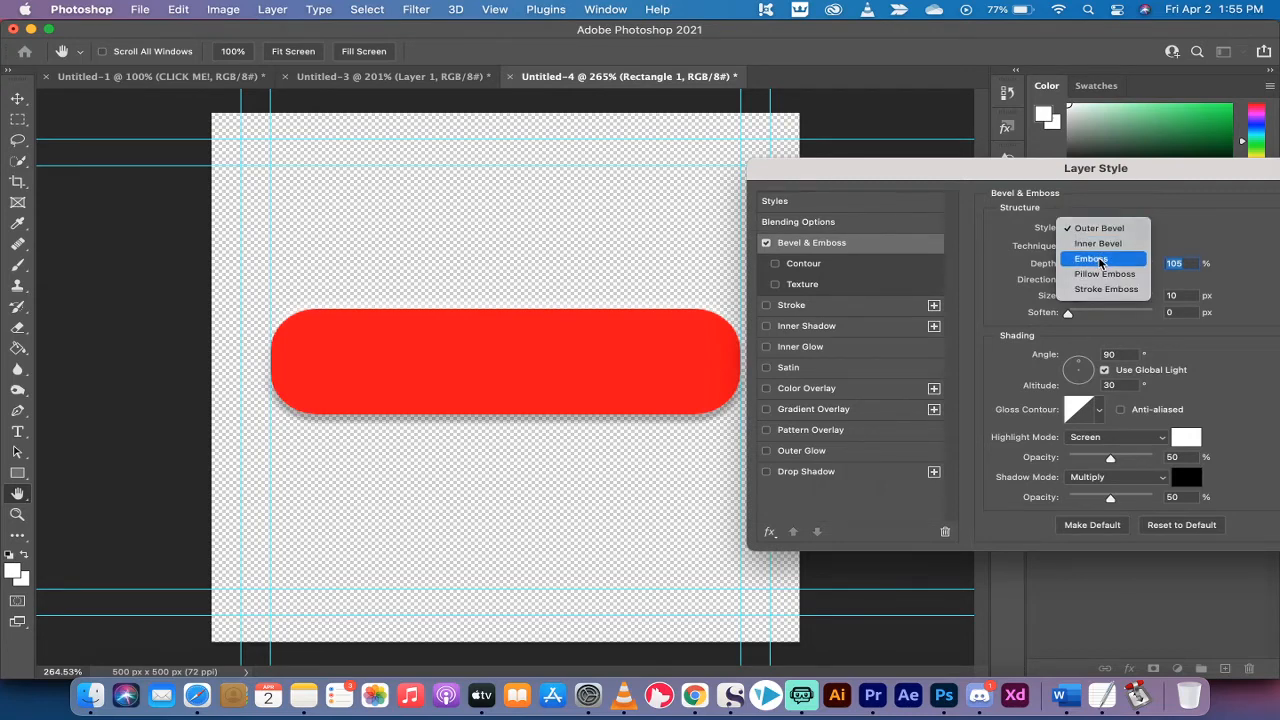
pyautogui.click(1101, 259)
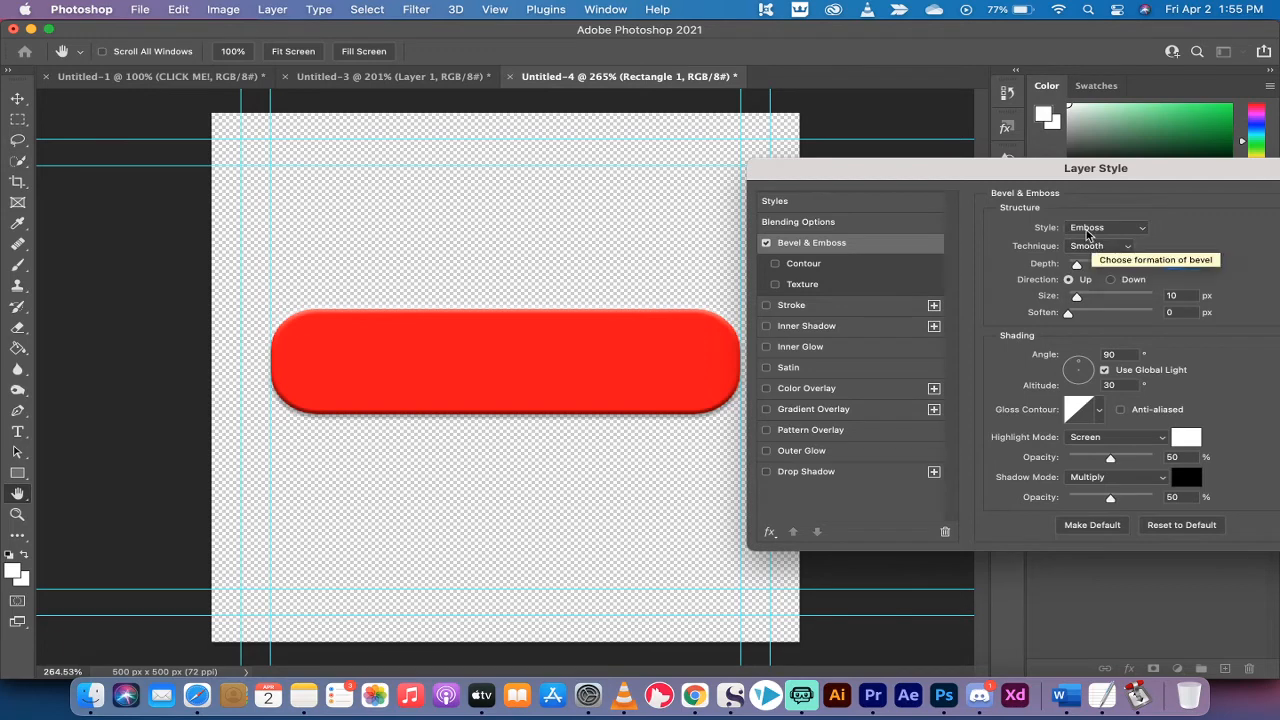
pyautogui.click(1106, 227)
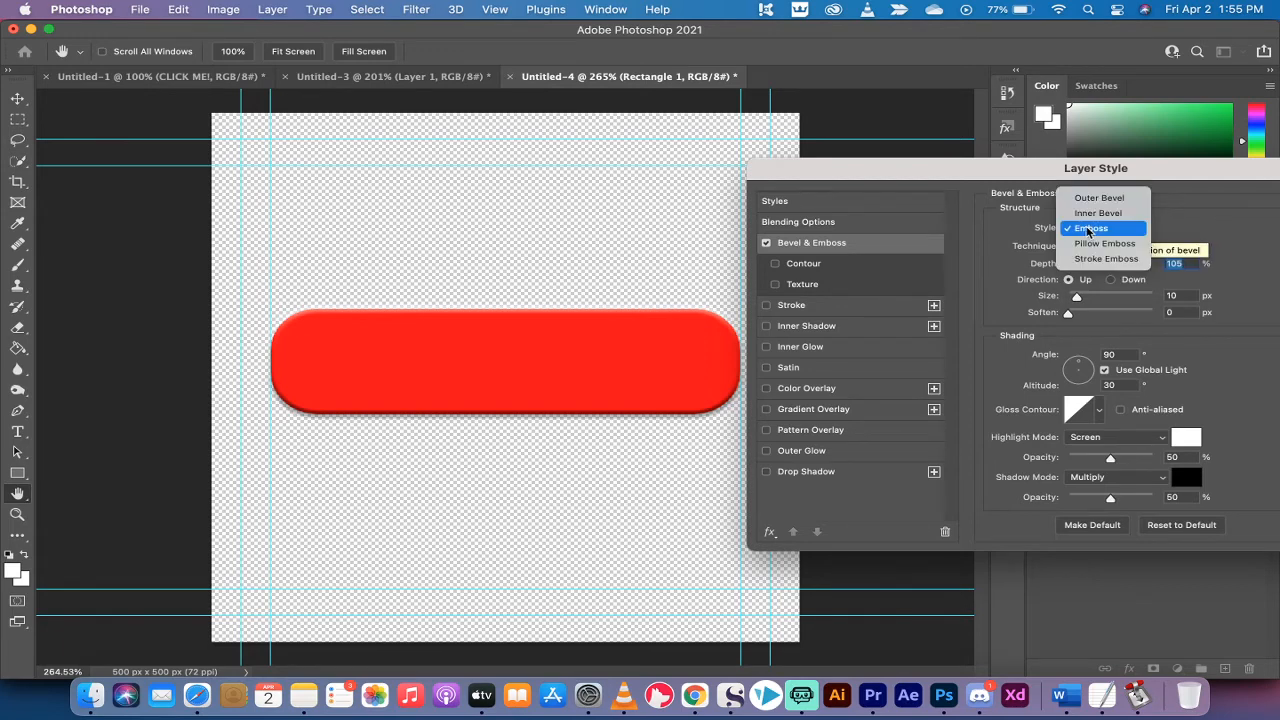
pyautogui.click(1092, 228)
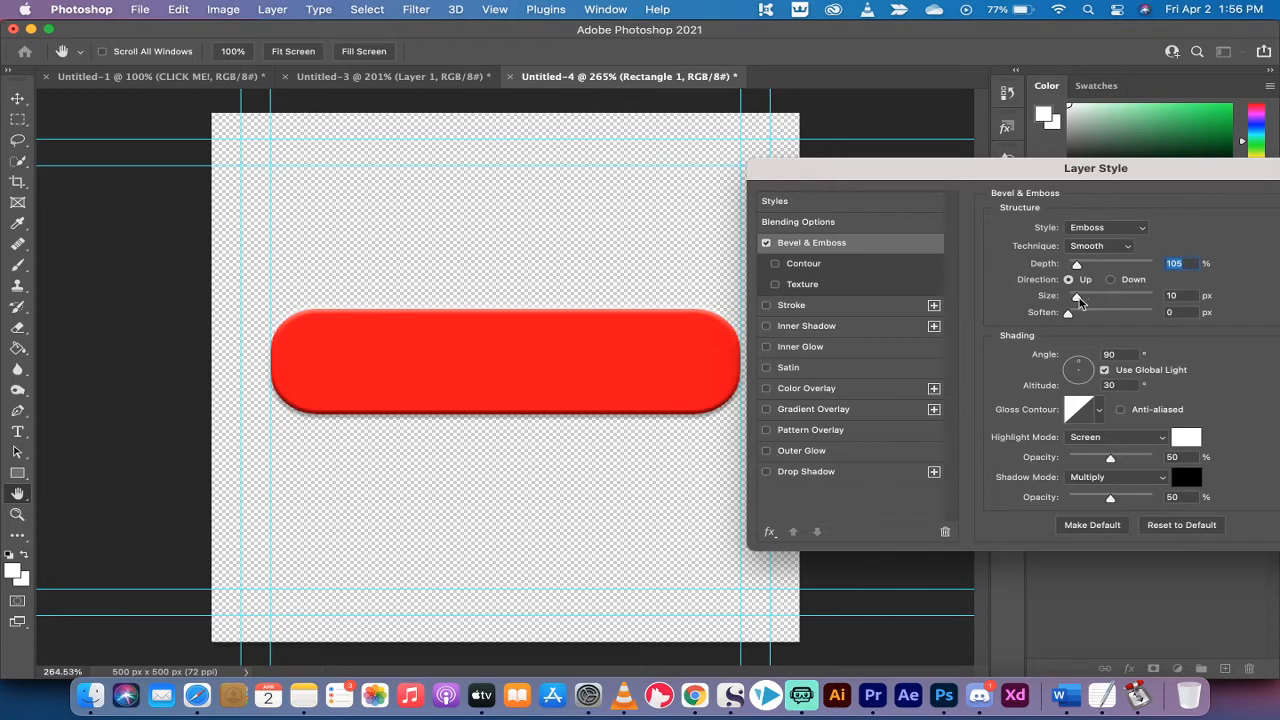
pyautogui.moveTo(1070, 318)
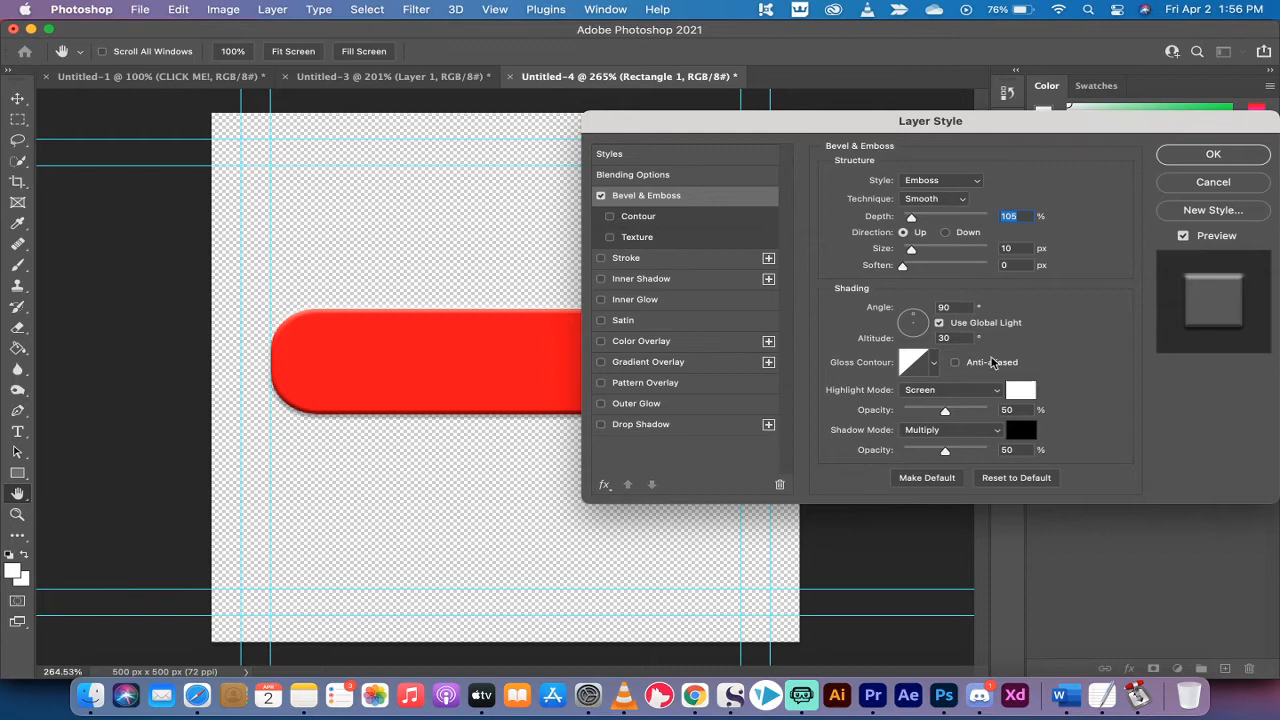
pyautogui.moveTo(930, 121); pyautogui.dragTo(1049, 125)
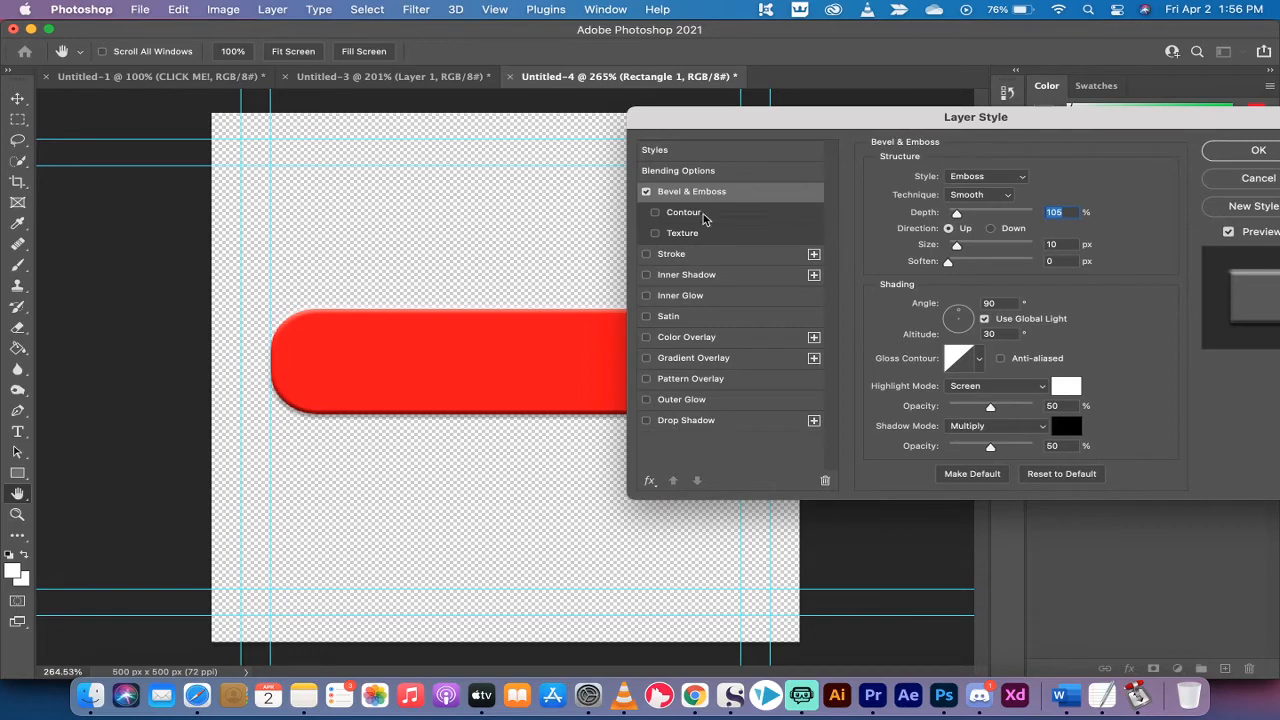
pyautogui.moveTo(680, 258)
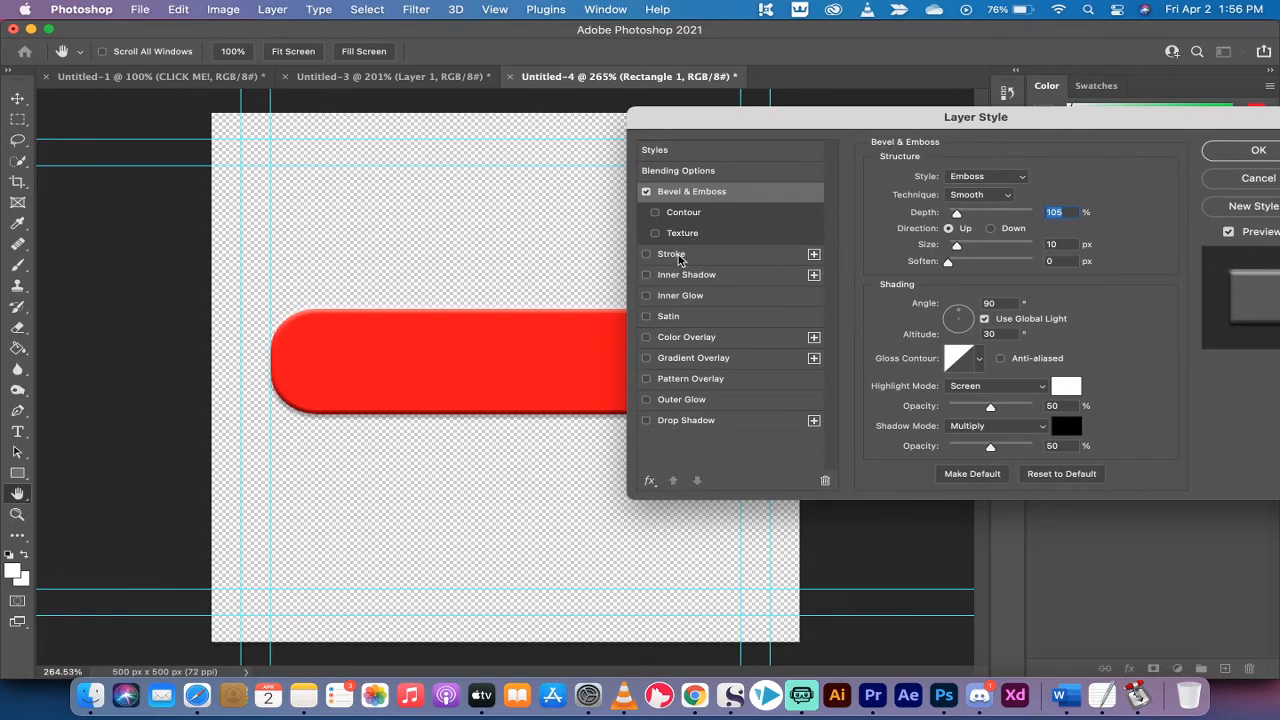
# Enable Stroke with Position Outside and Size 1 px.
pyautogui.click(671, 253)
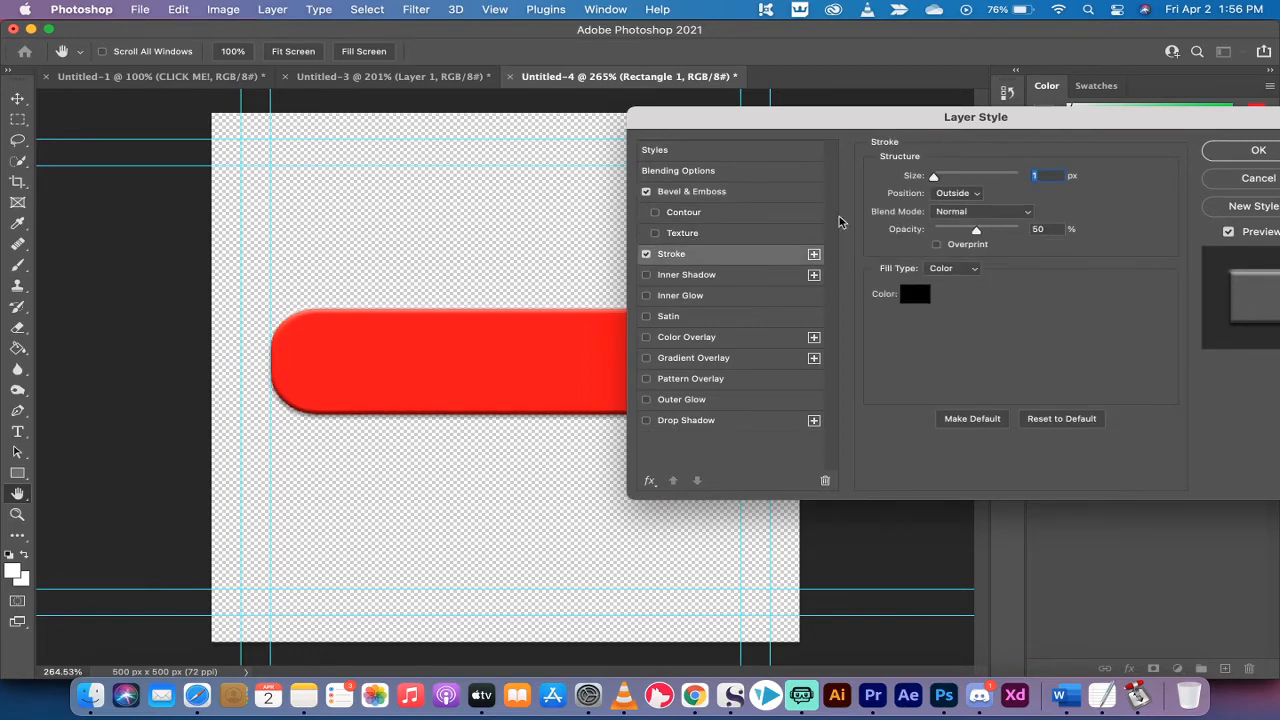
pyautogui.click(955, 193)
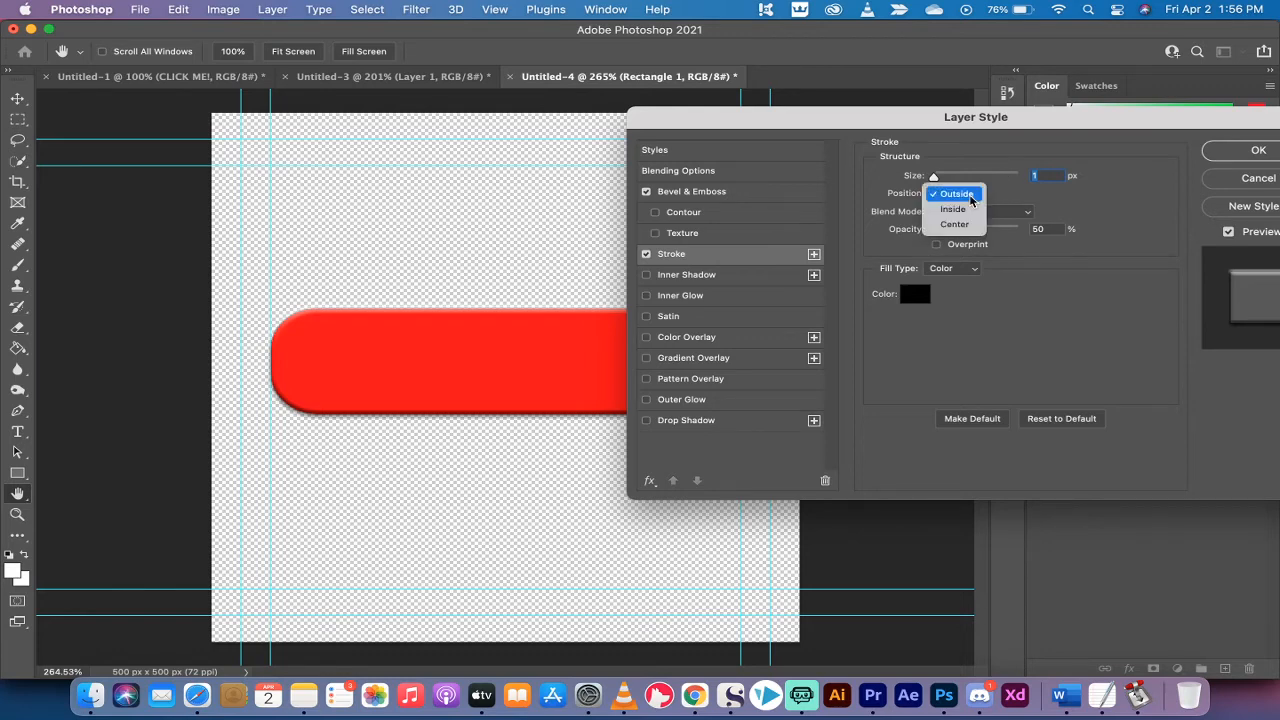
pyautogui.click(955, 193)
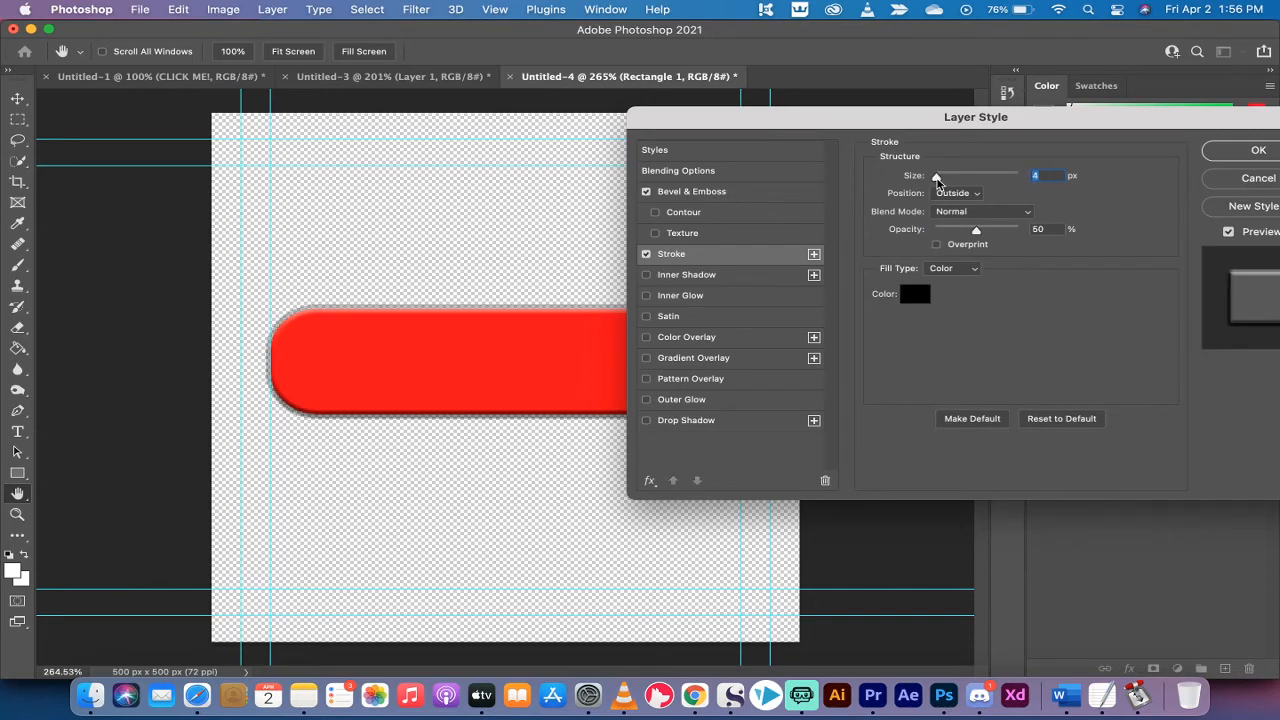
pyautogui.moveTo(934, 175); pyautogui.dragTo(932, 175)
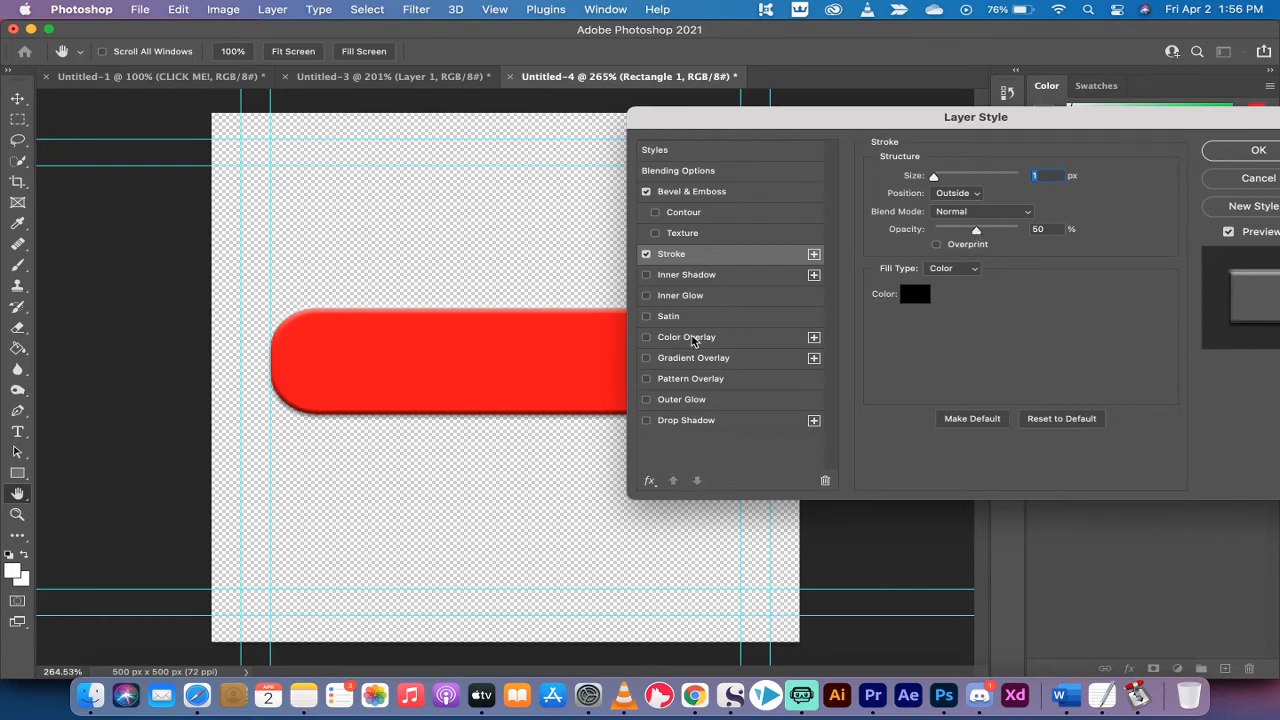
pyautogui.moveTo(686, 419)
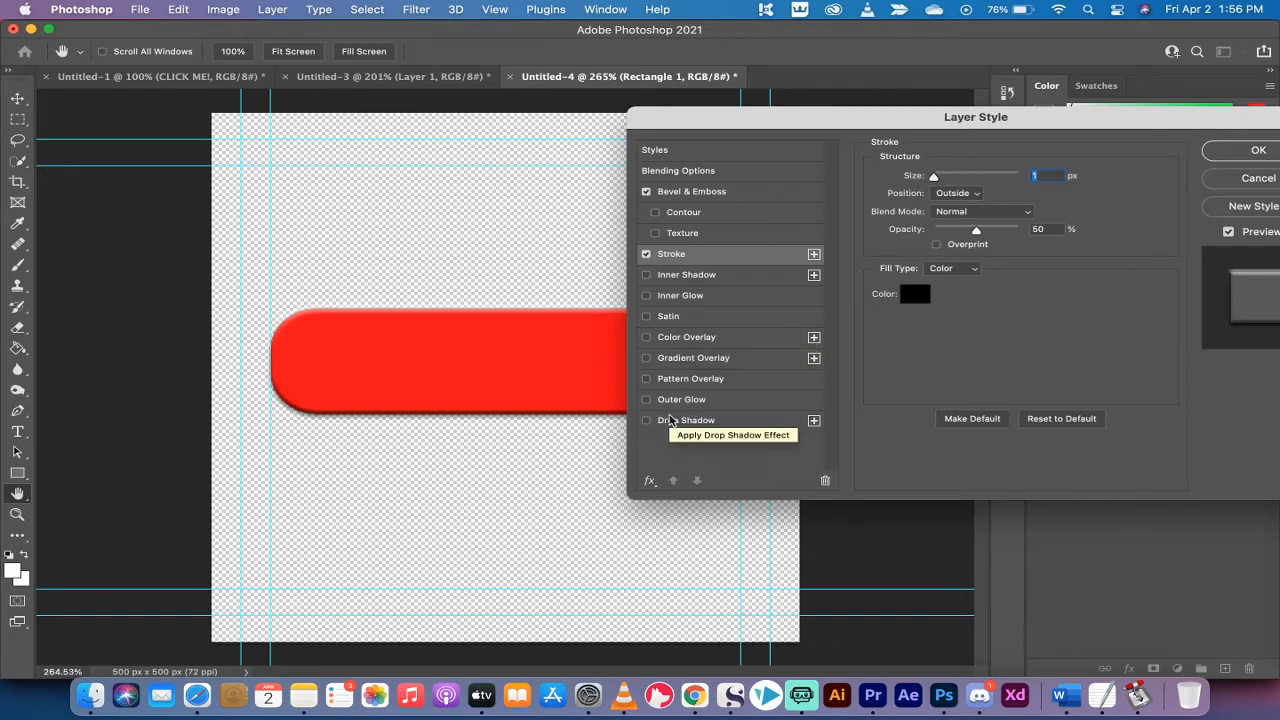
pyautogui.moveTo(430, 418)
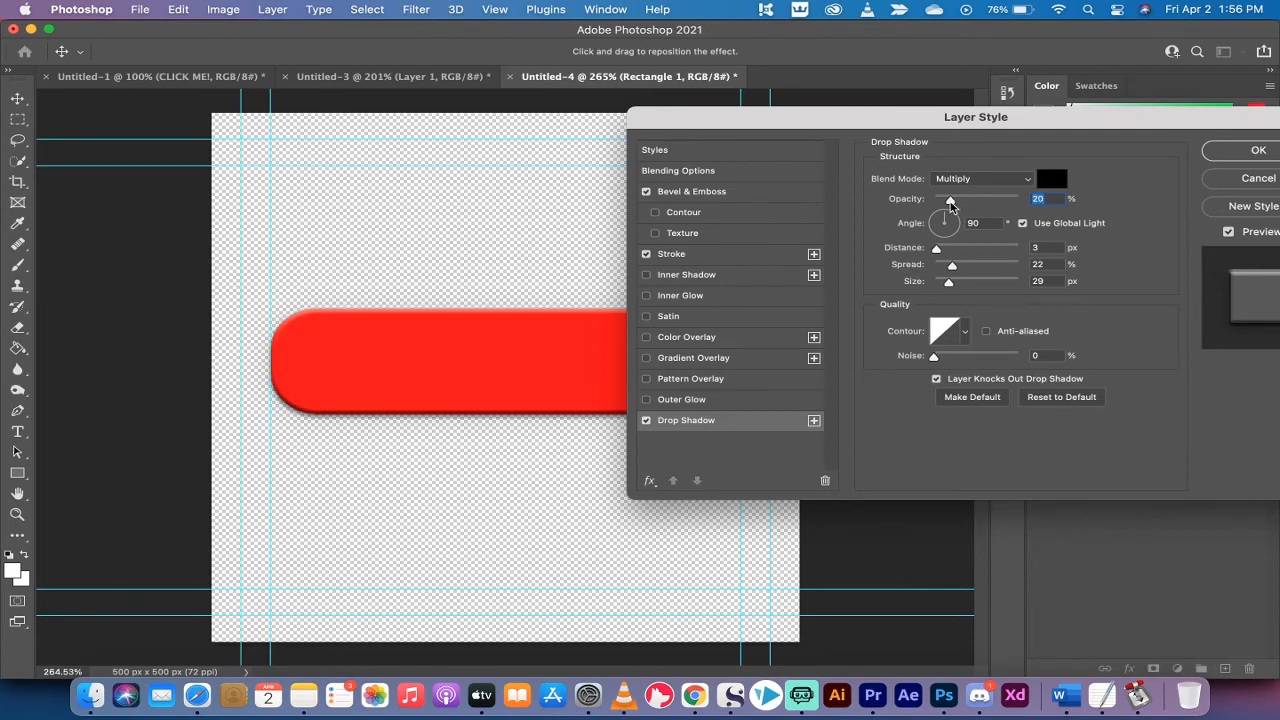
# Set the Drop Shadow to 25% opacity, 3 px distance and 13 px size.
pyautogui.moveTo(948, 198); pyautogui.dragTo(954, 198)
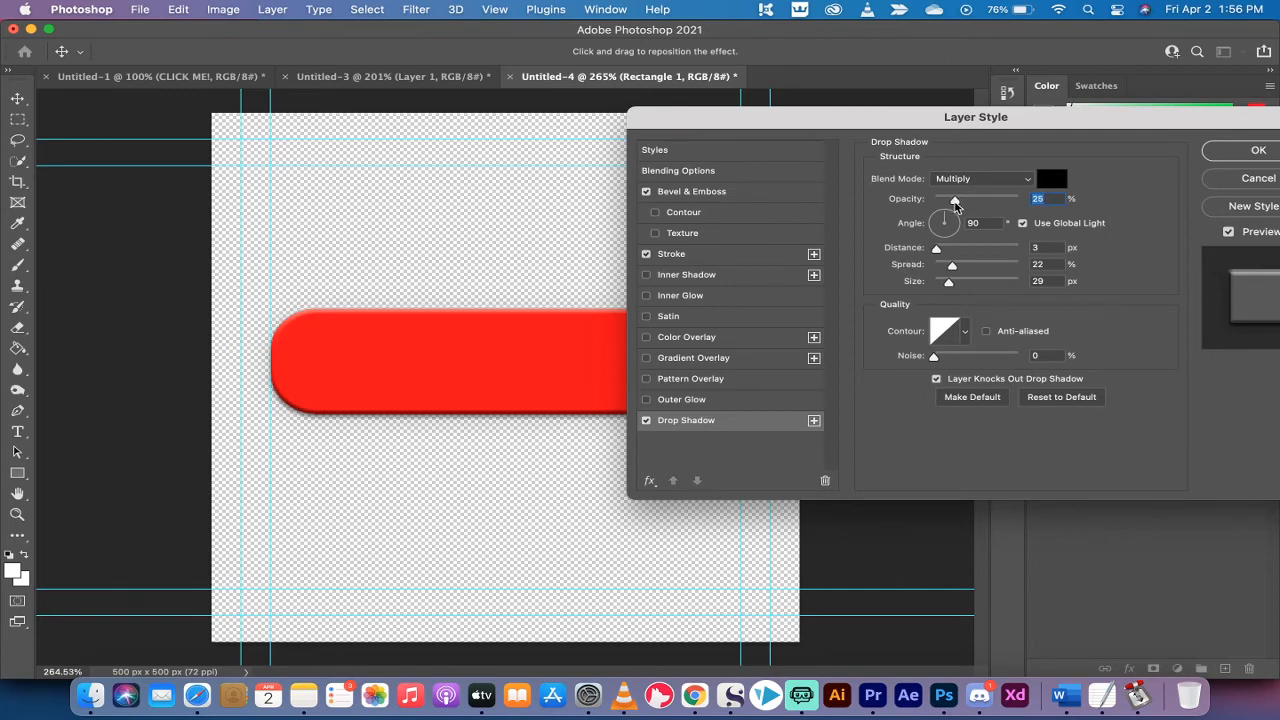
pyautogui.moveTo(970, 162)
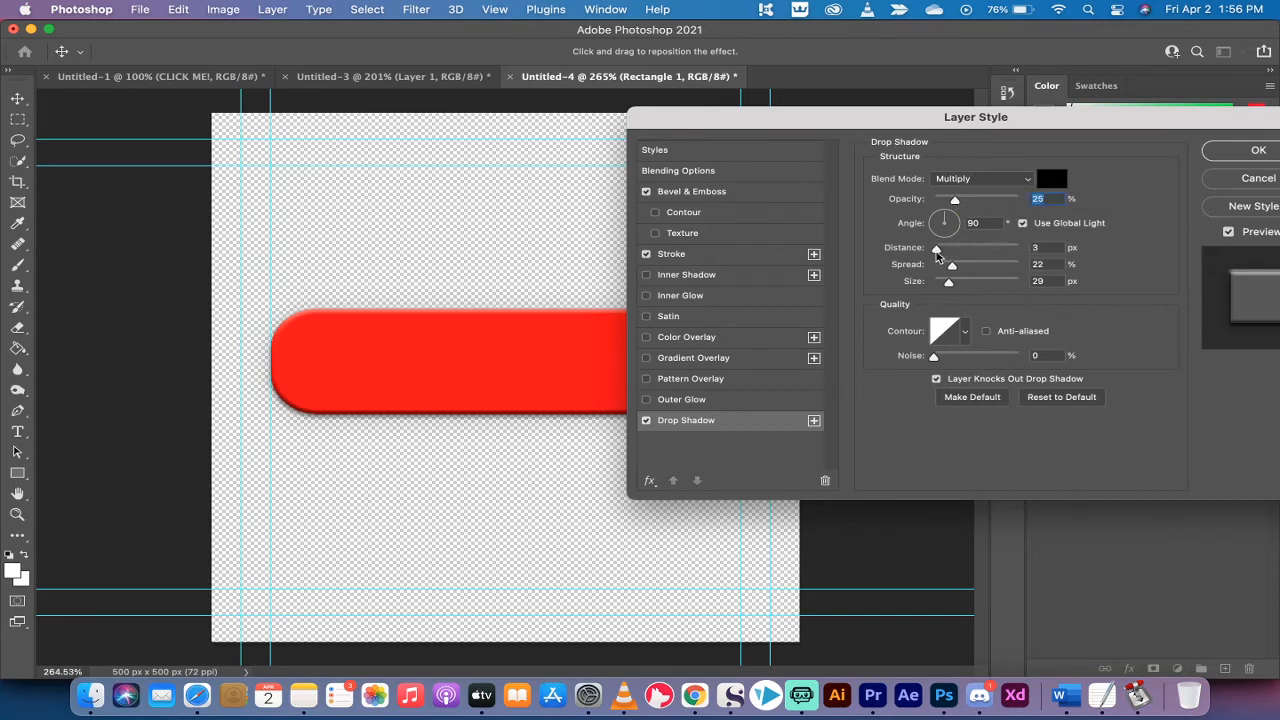
pyautogui.moveTo(935, 247); pyautogui.dragTo(945, 247)
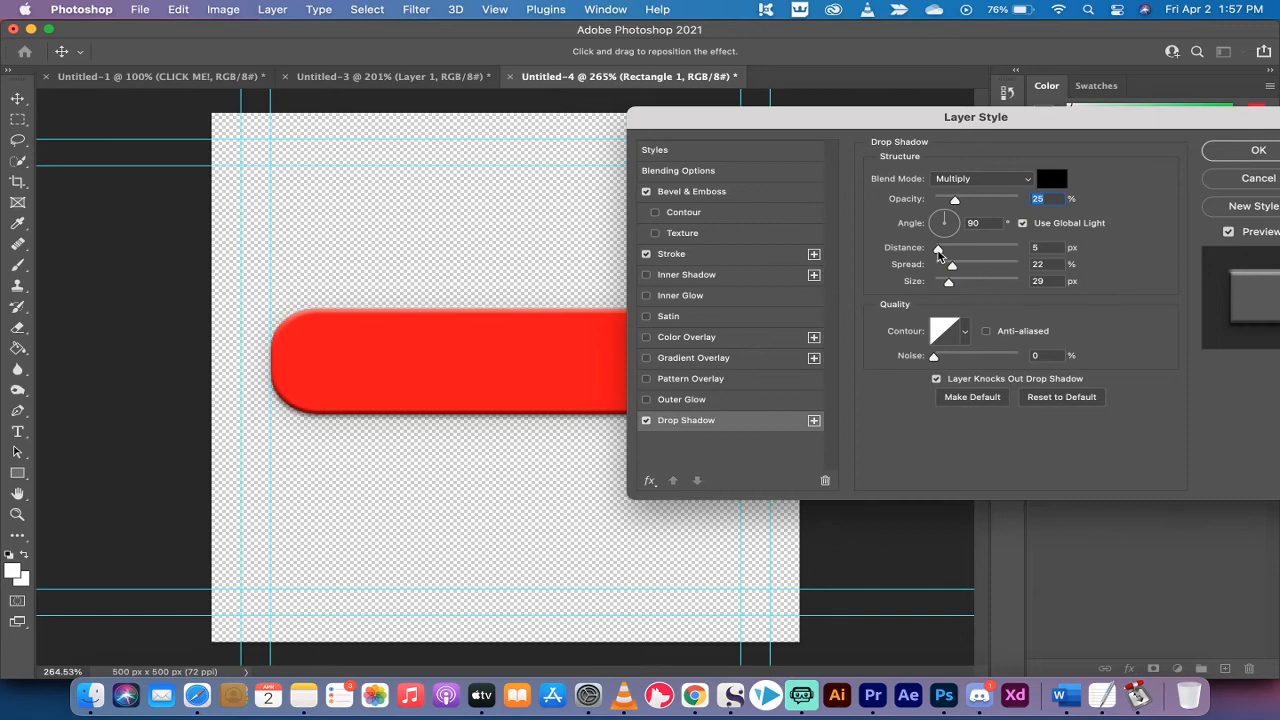
pyautogui.moveTo(950, 247); pyautogui.dragTo(937, 247)
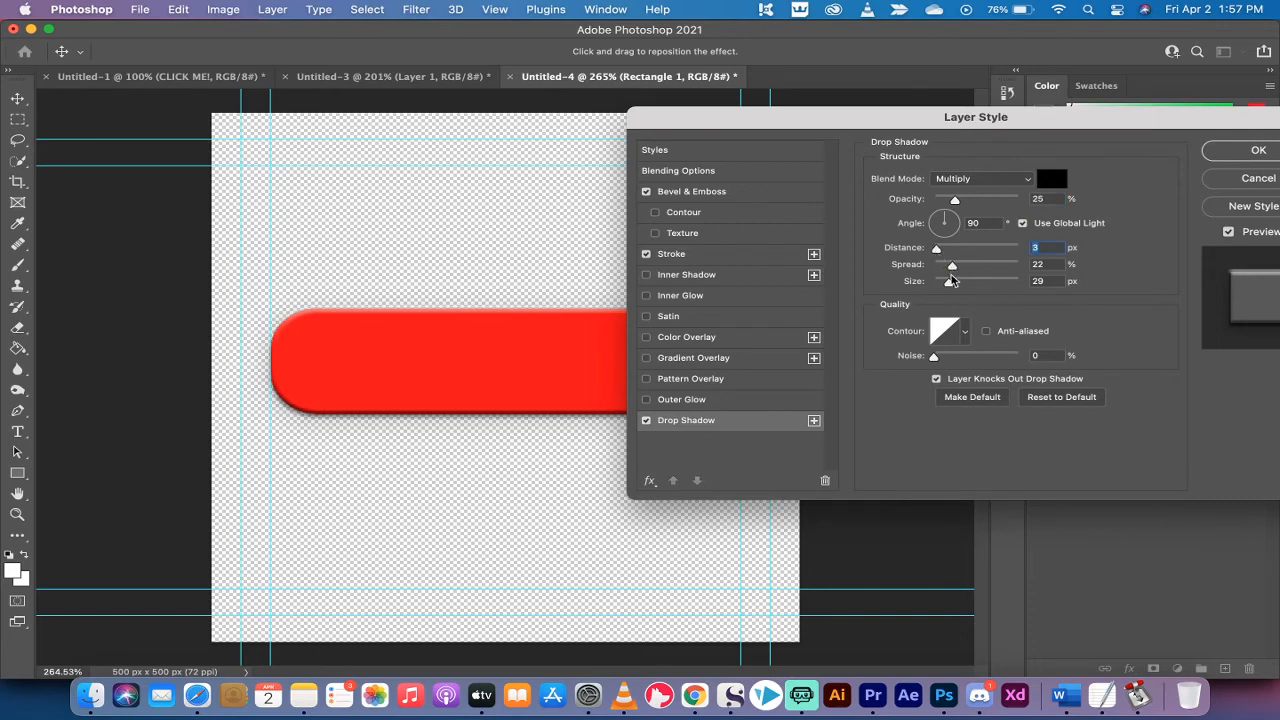
pyautogui.moveTo(948, 281); pyautogui.dragTo(940, 281)
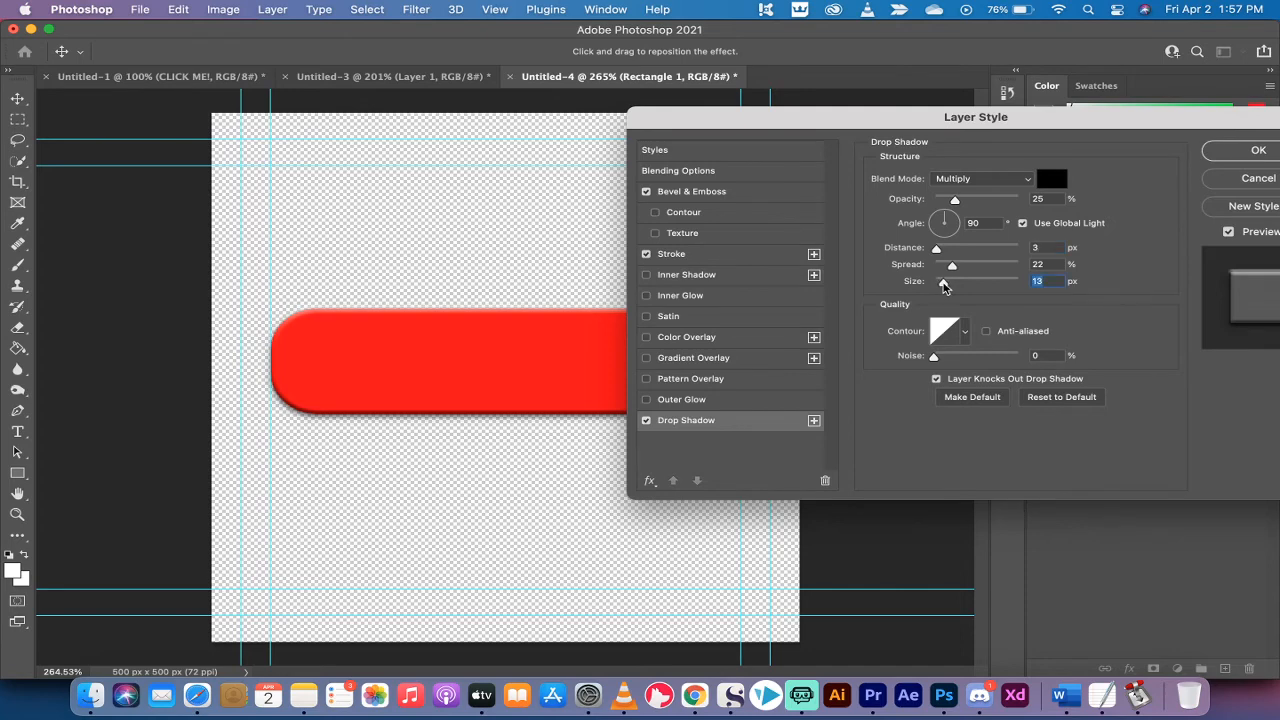
pyautogui.moveTo(730, 418)
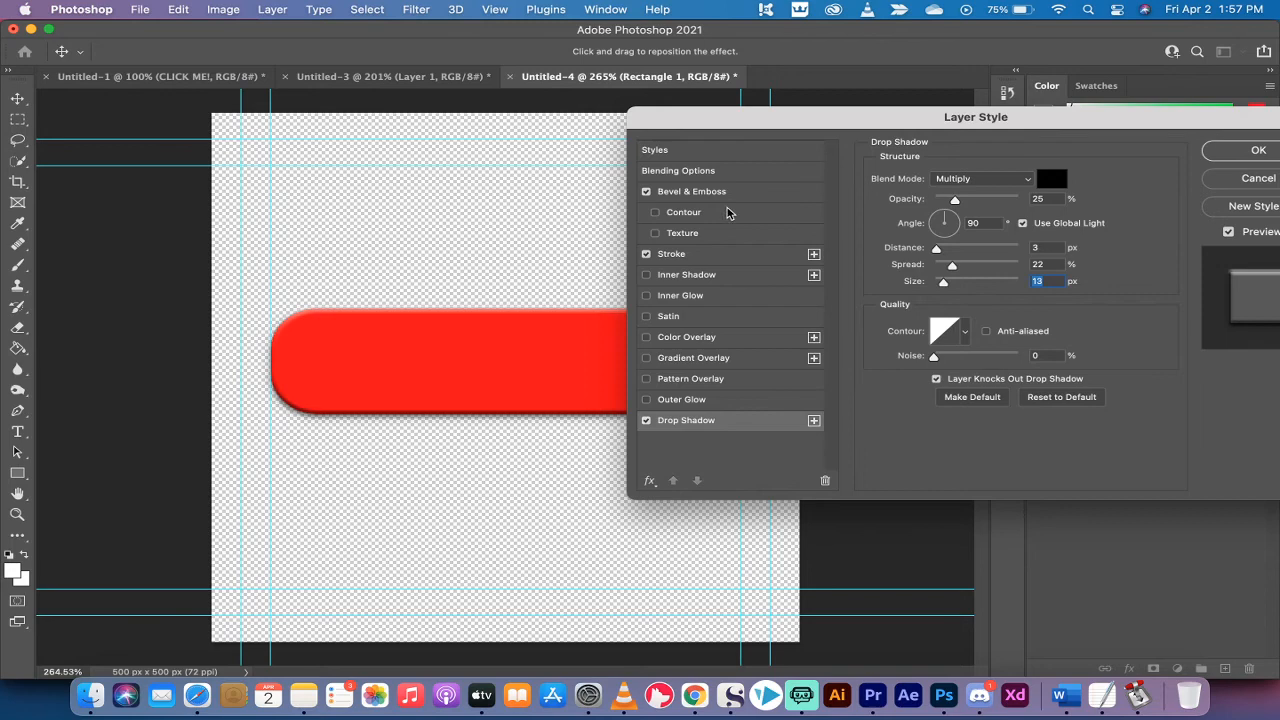
pyautogui.moveTo(696, 409)
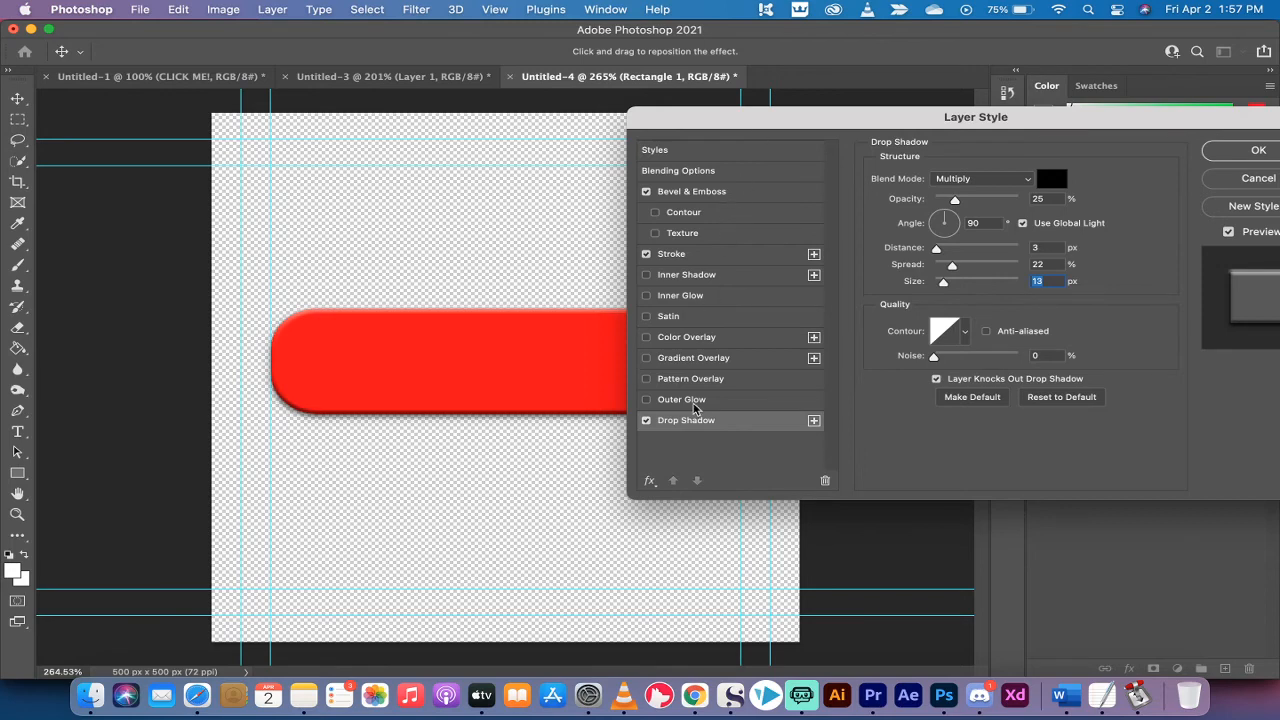
pyautogui.click(681, 399)
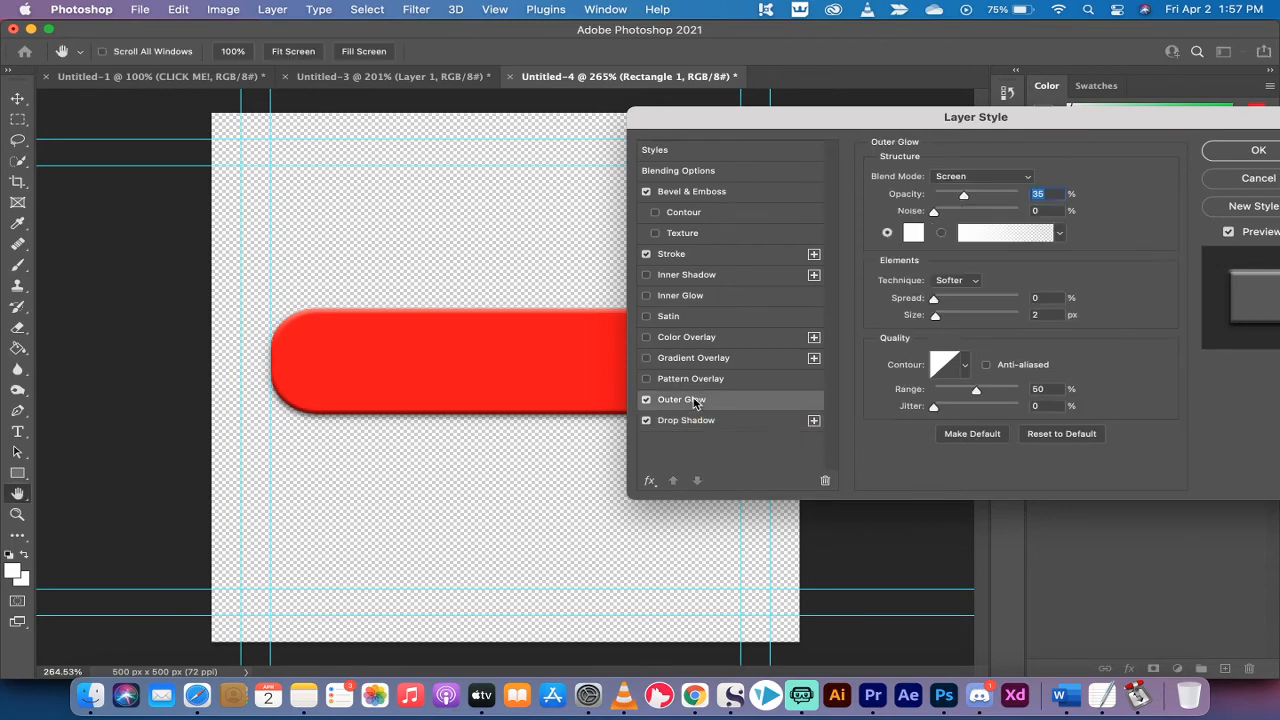
pyautogui.click(646, 399)
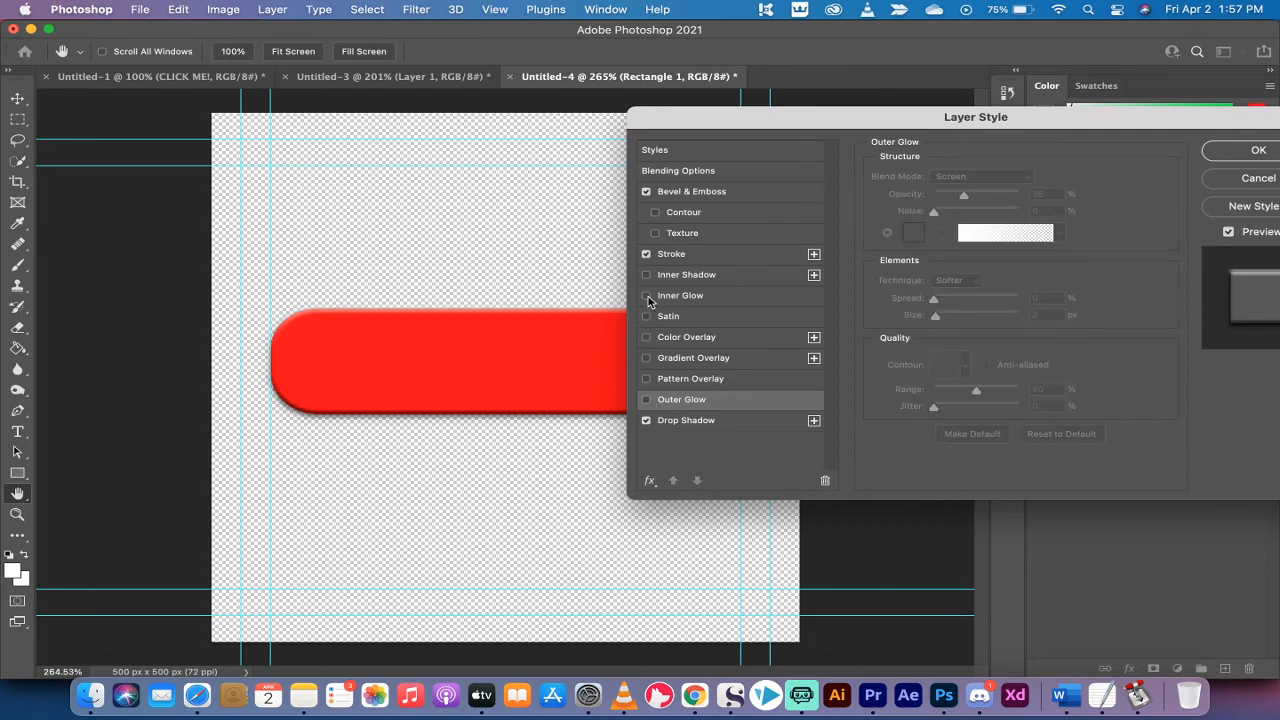
pyautogui.click(654, 212)
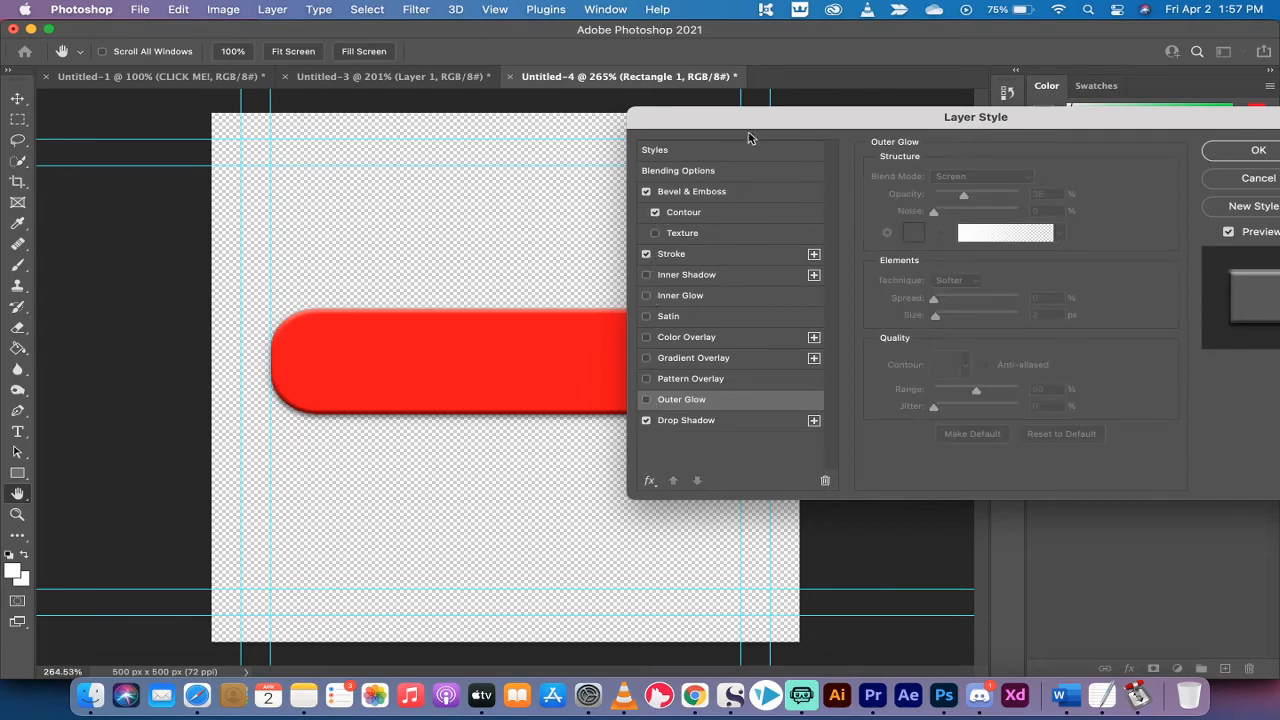
pyautogui.click(655, 212)
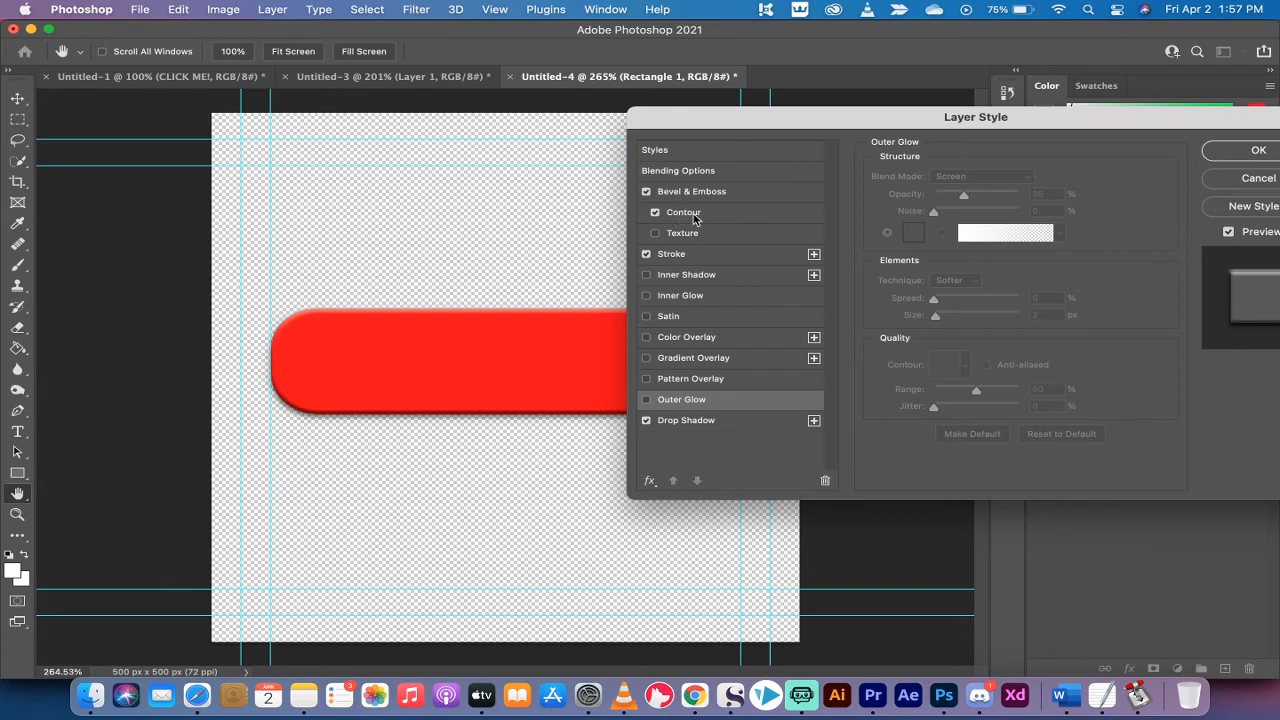
pyautogui.moveTo(695, 218)
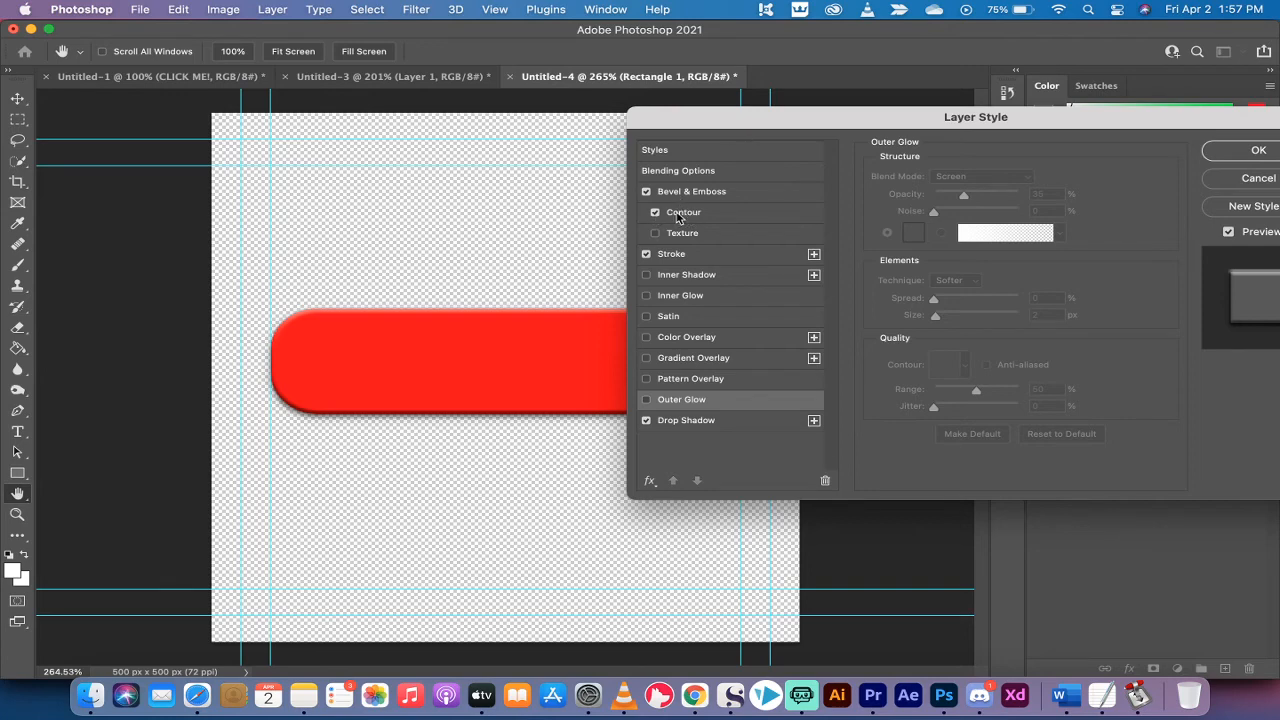
pyautogui.click(684, 211)
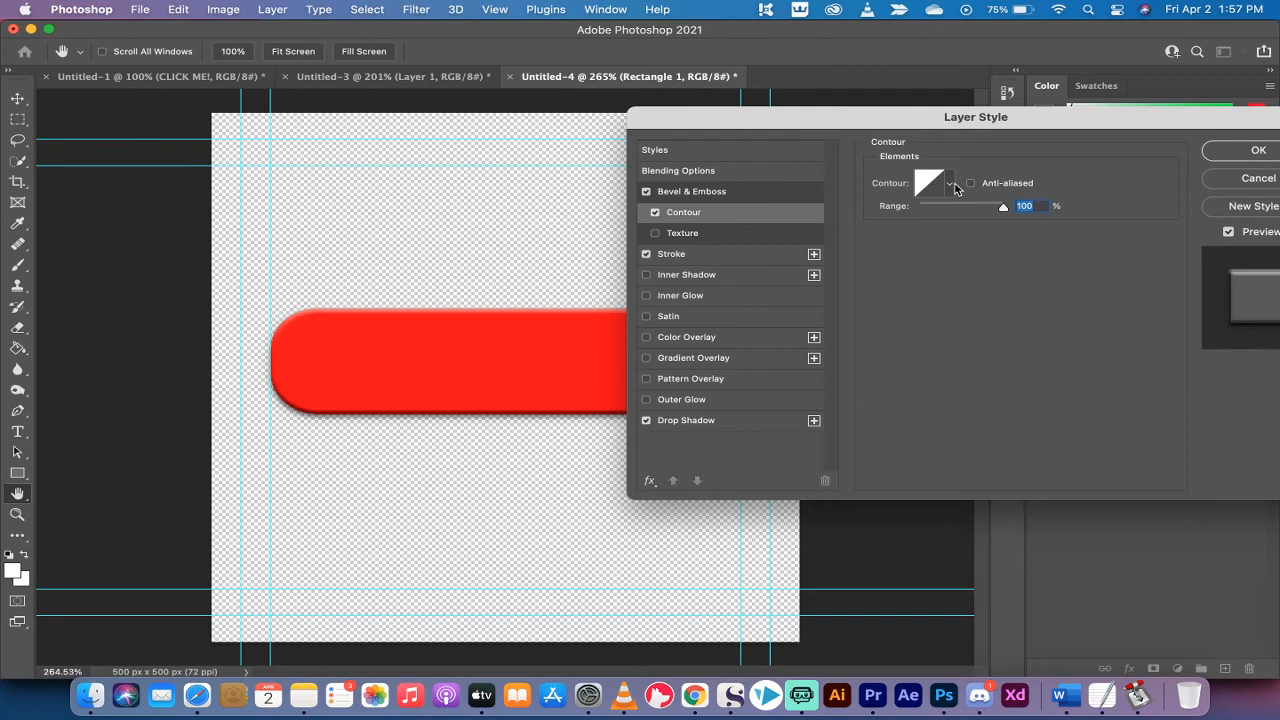
pyautogui.click(945, 183)
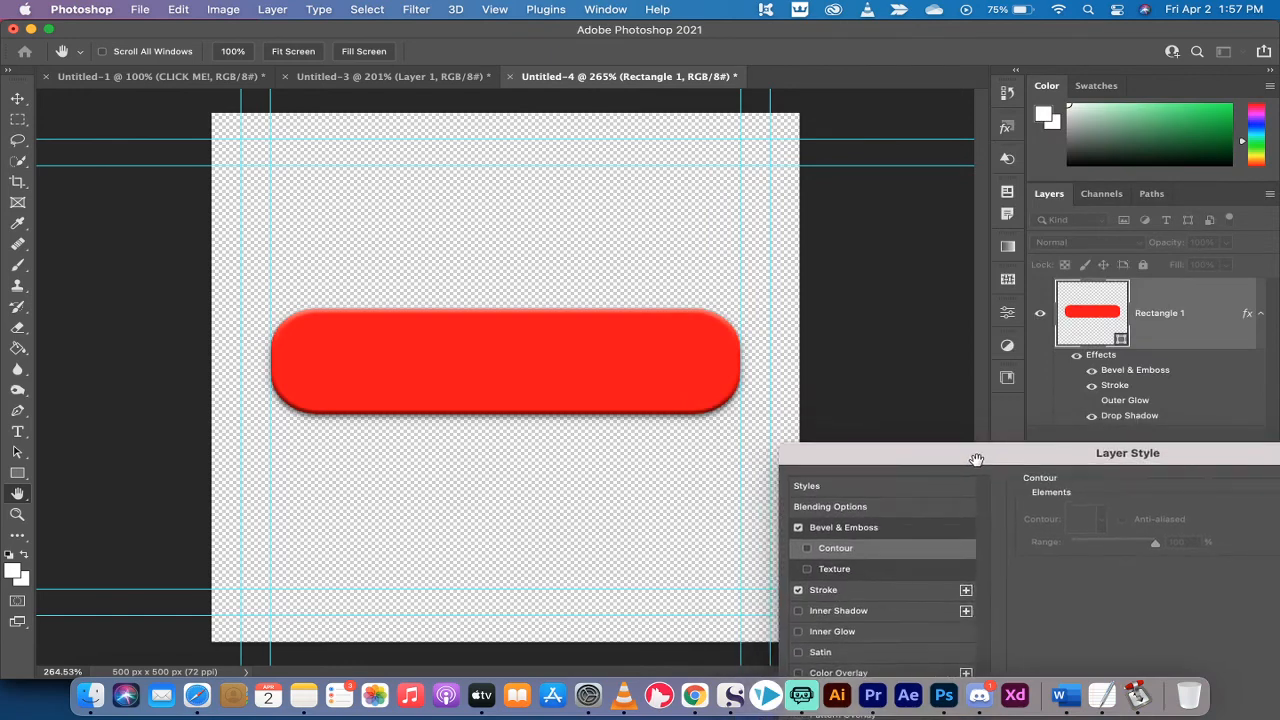
pyautogui.moveTo(977, 453); pyautogui.dragTo(898, 238)
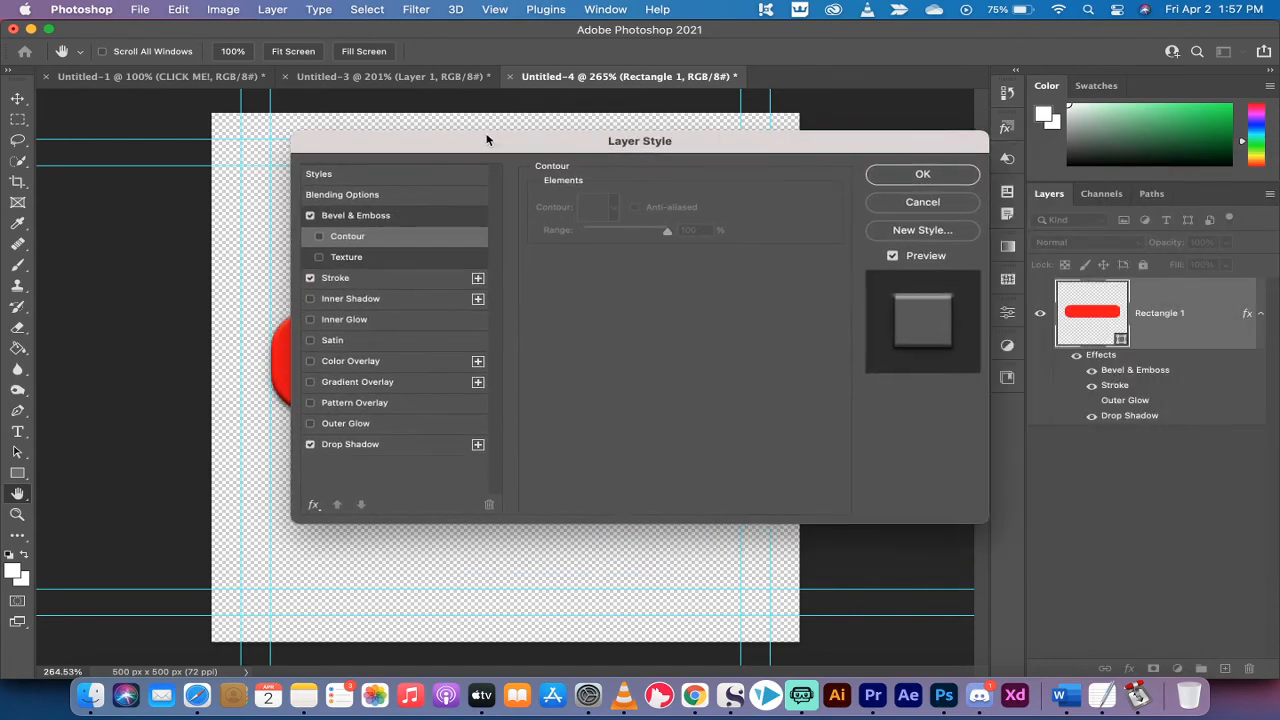
pyautogui.moveTo(488, 140); pyautogui.dragTo(545, 131)
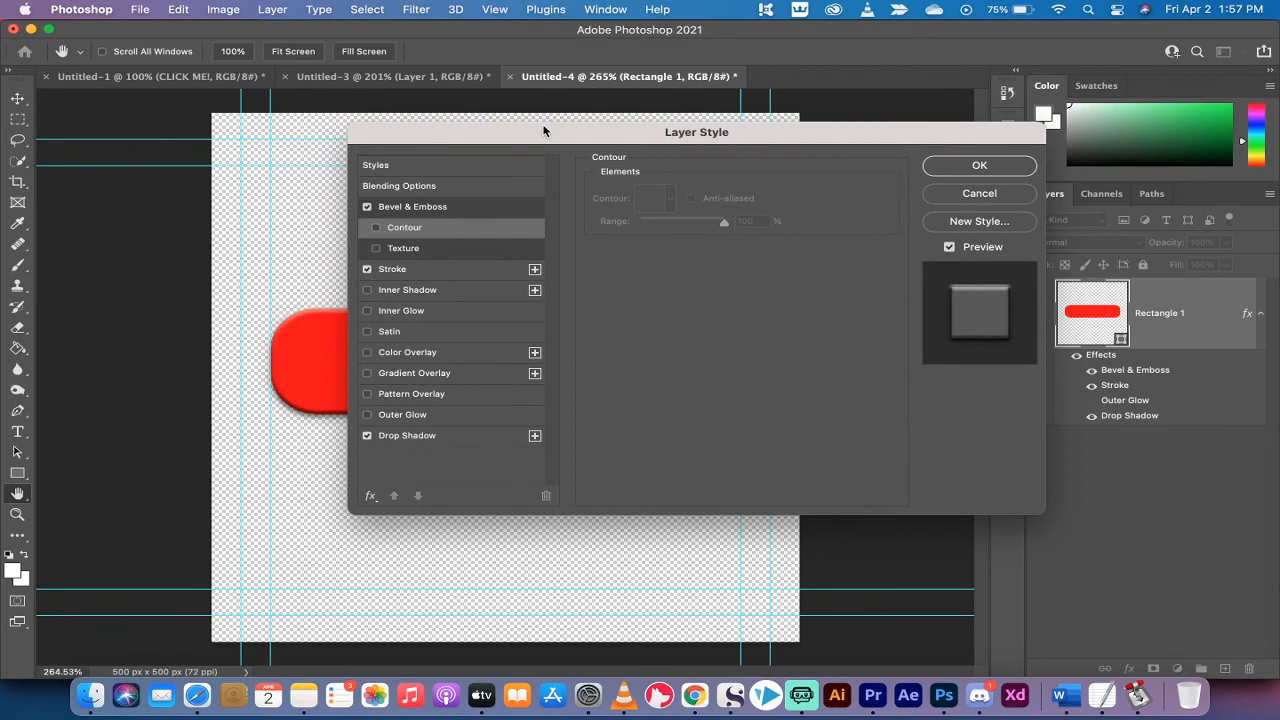
pyautogui.click(979, 165)
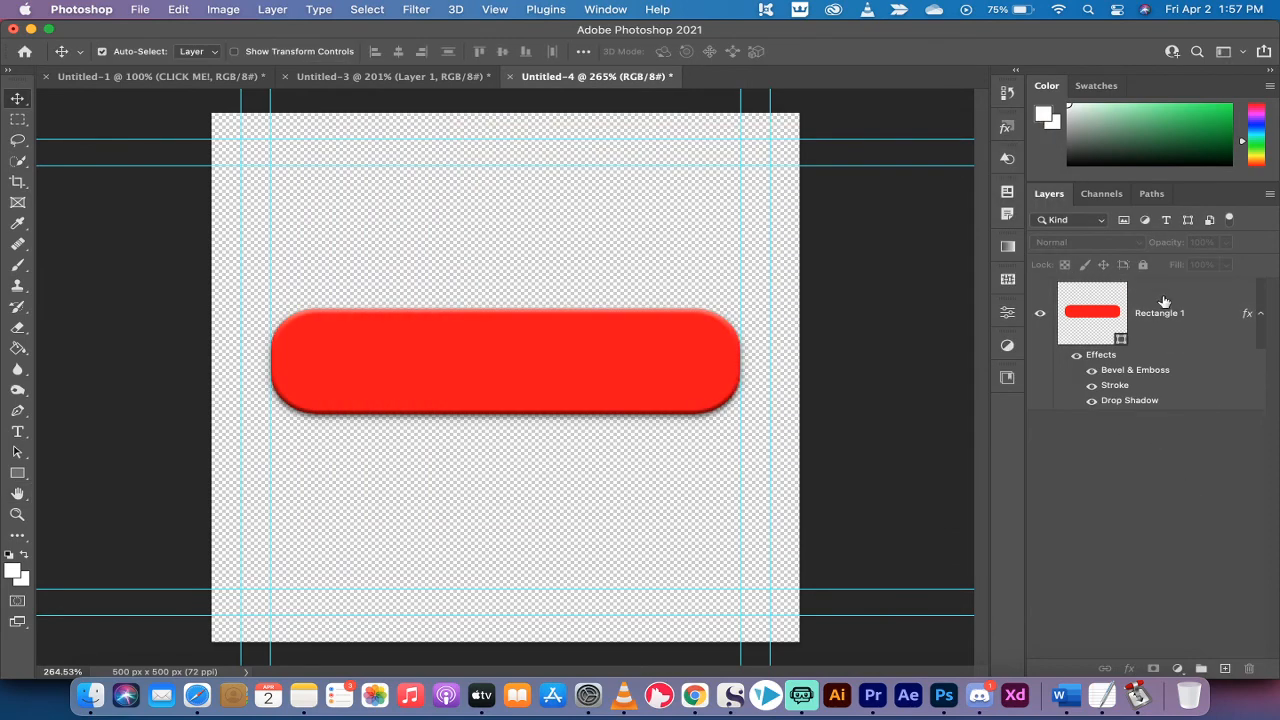
# Open the File menu, then close it without exporting.
pyautogui.click(140, 9)
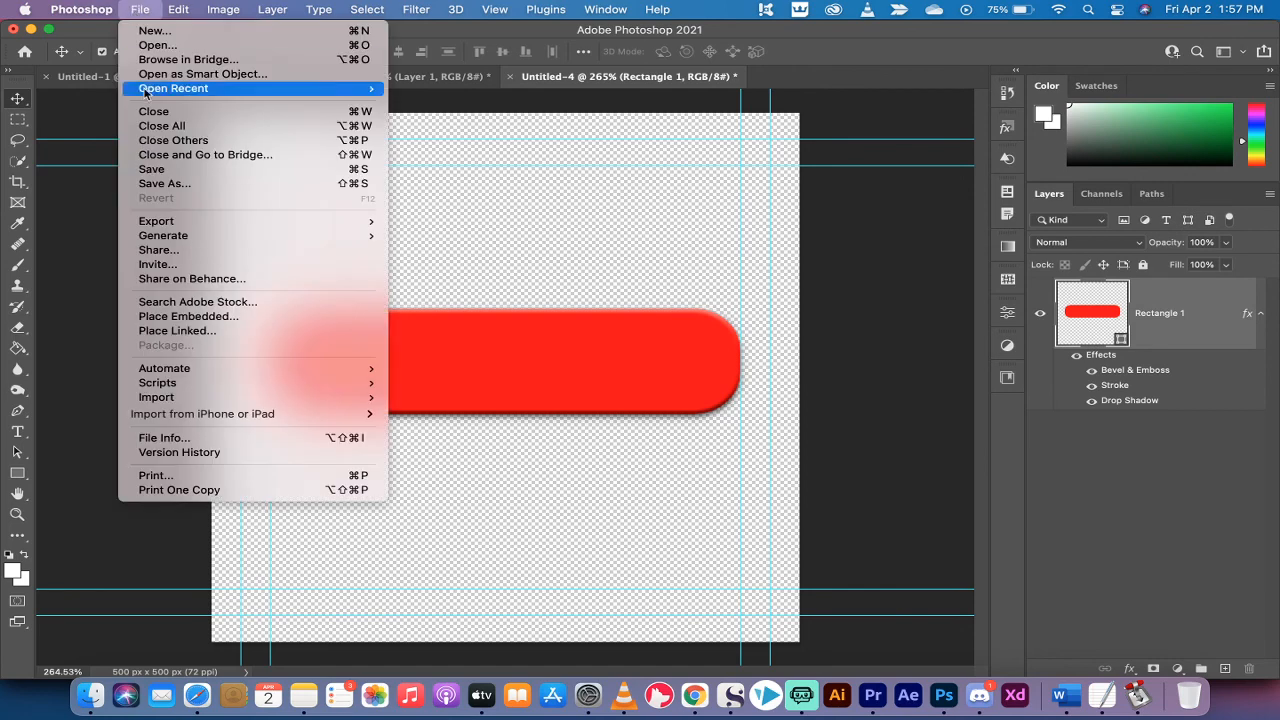
pyautogui.moveTo(164, 183)
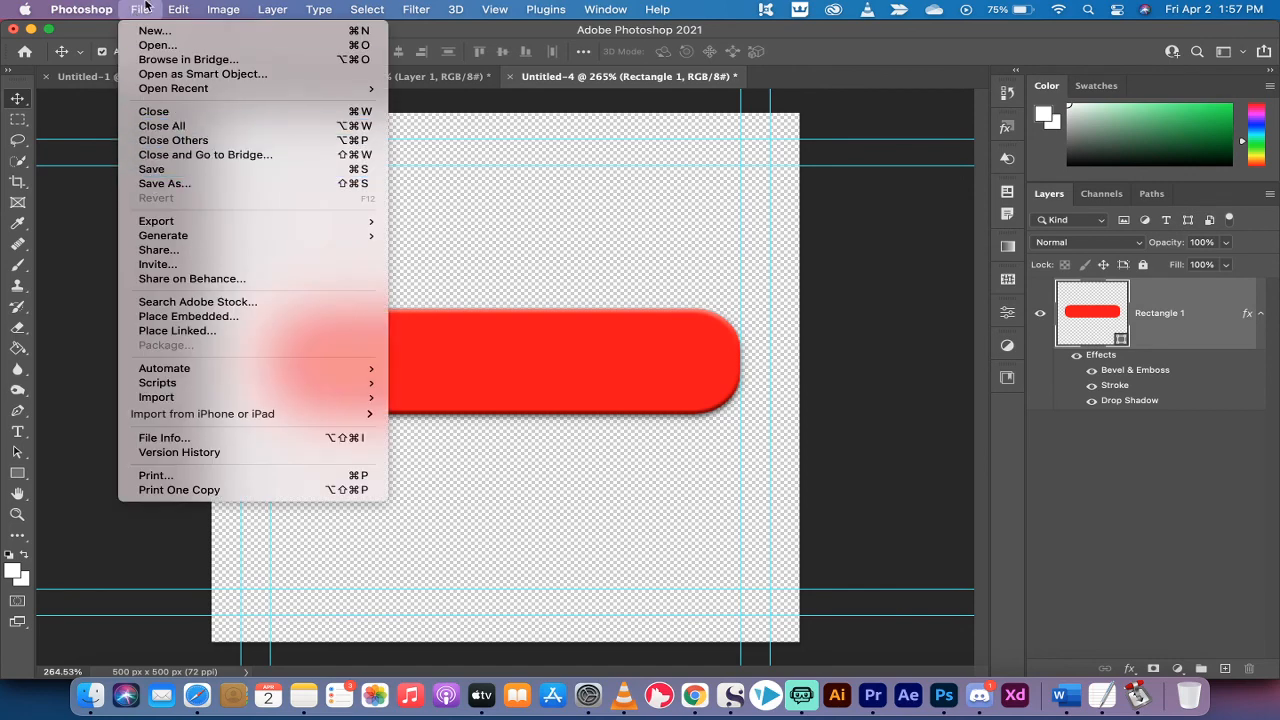
pyautogui.moveTo(156, 220)
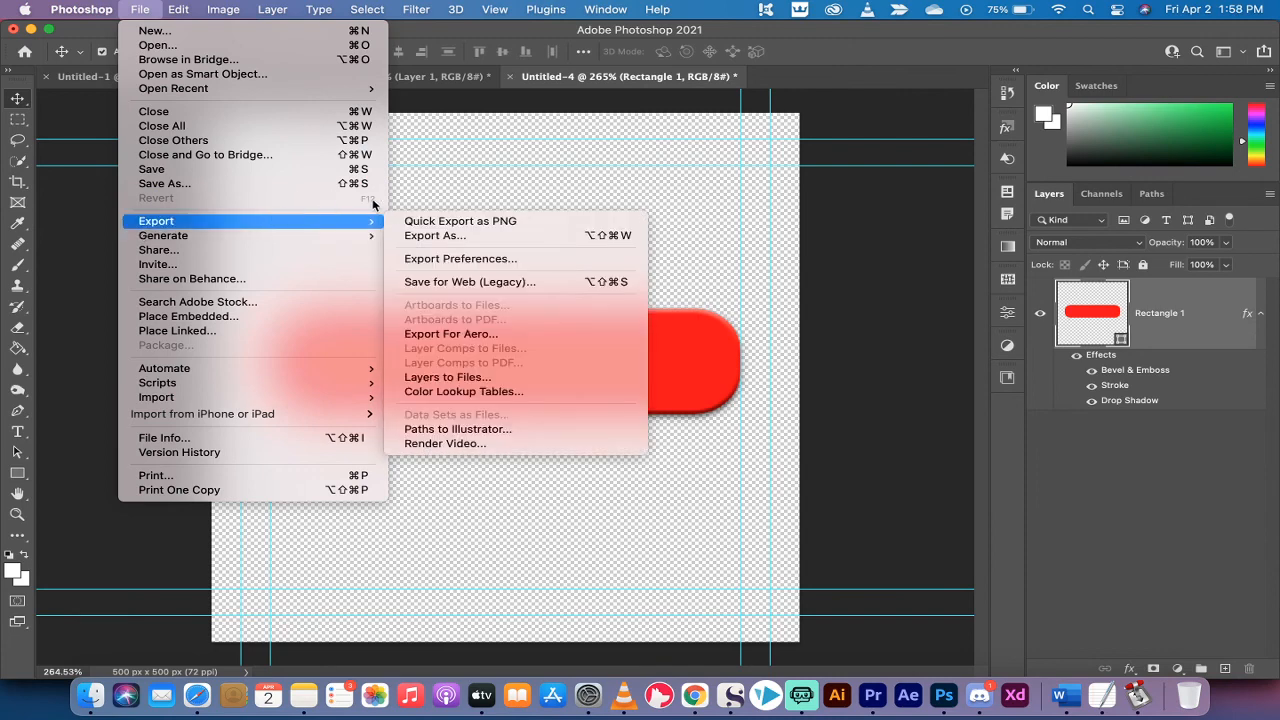
pyautogui.click(178, 9)
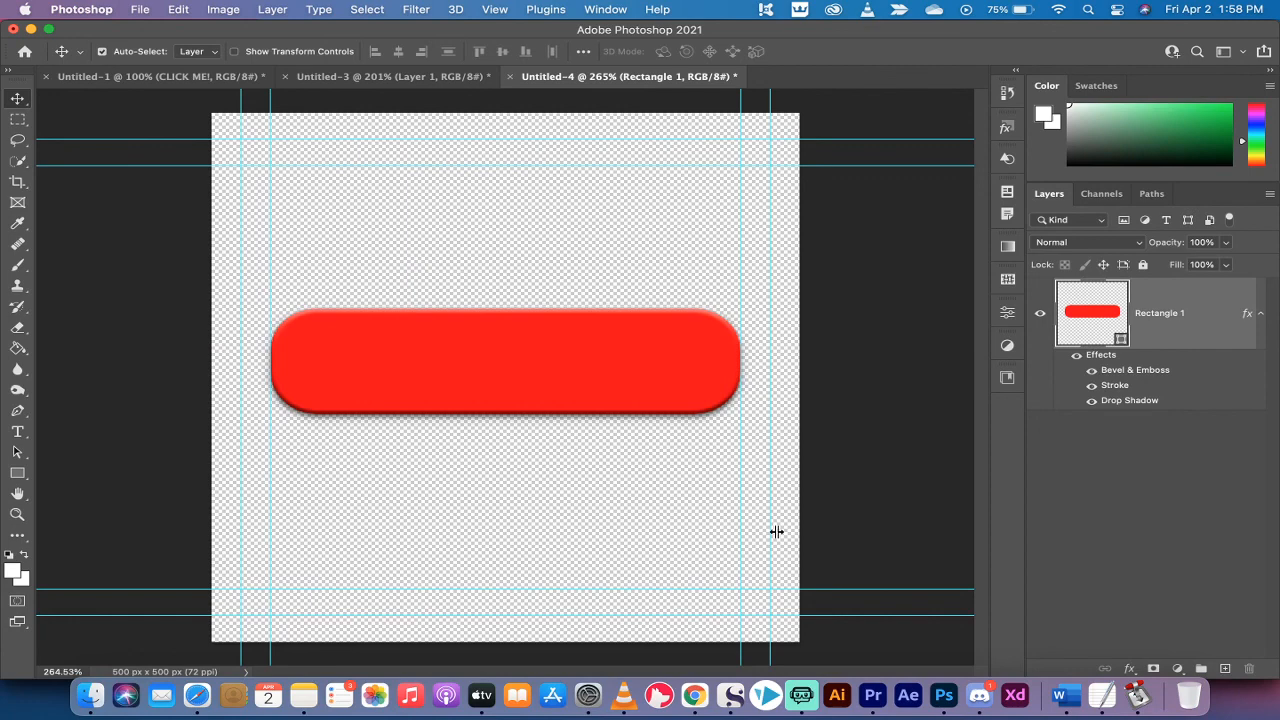
pyautogui.moveTo(895, 655)
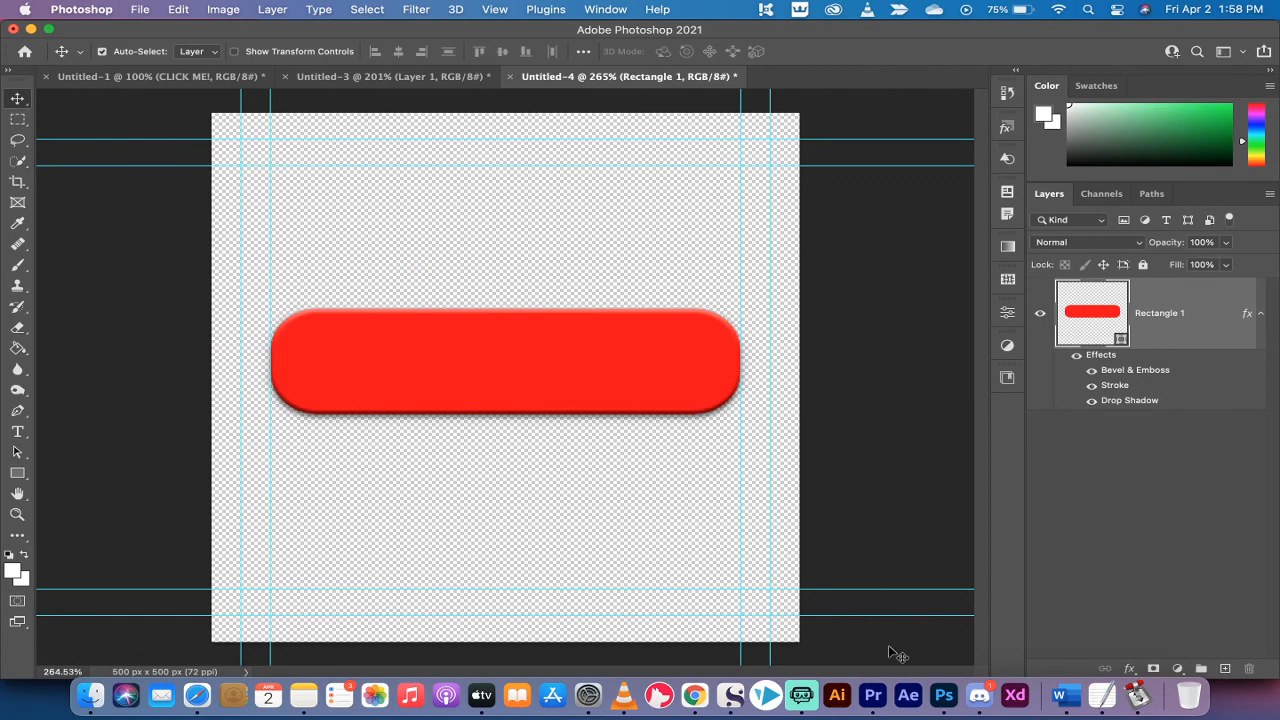
pyautogui.moveTo(802, 694)
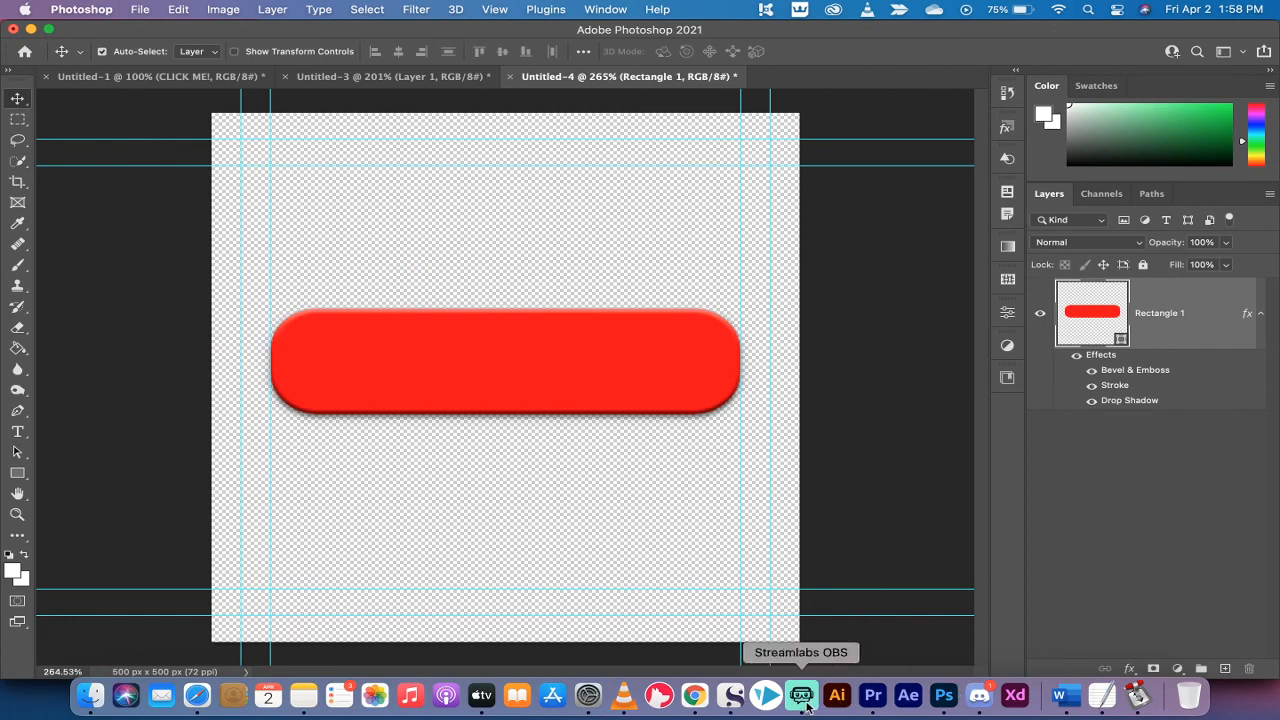